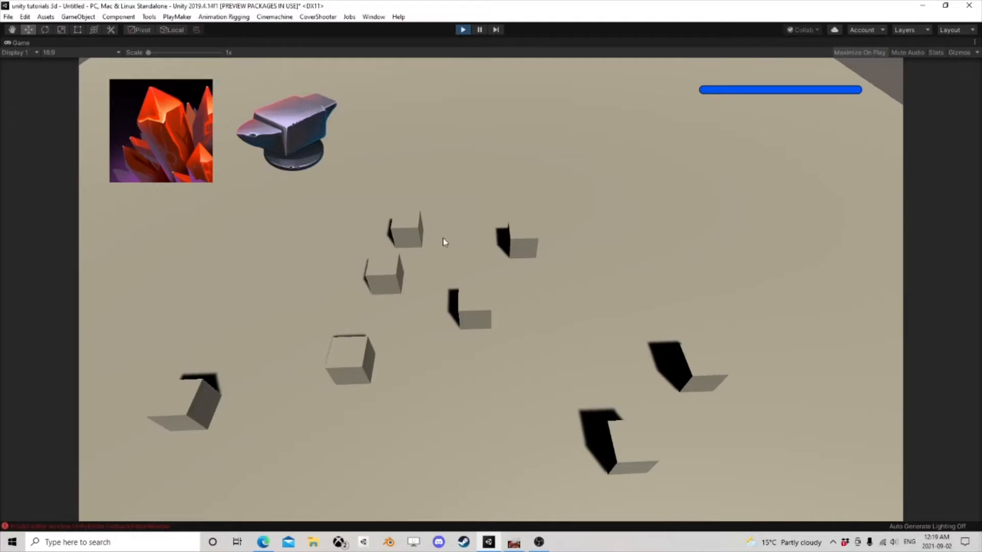
mouse_move(672, 230)
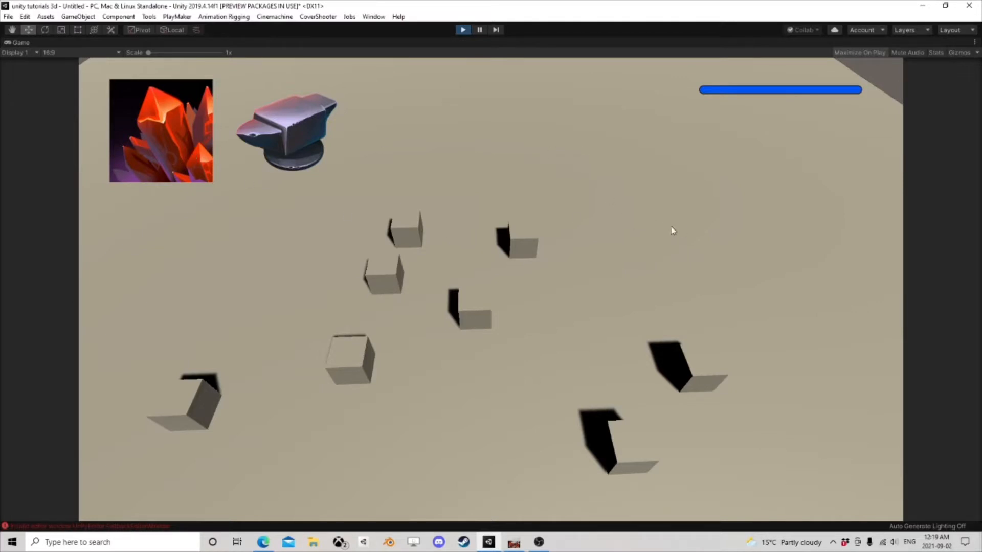
mouse_move(82, 102)
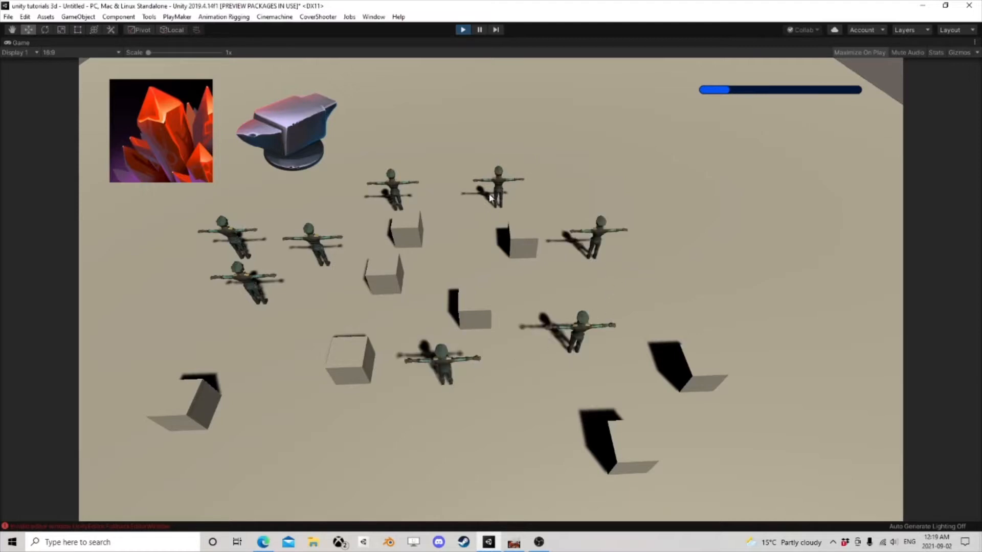
mouse_move(704, 227)
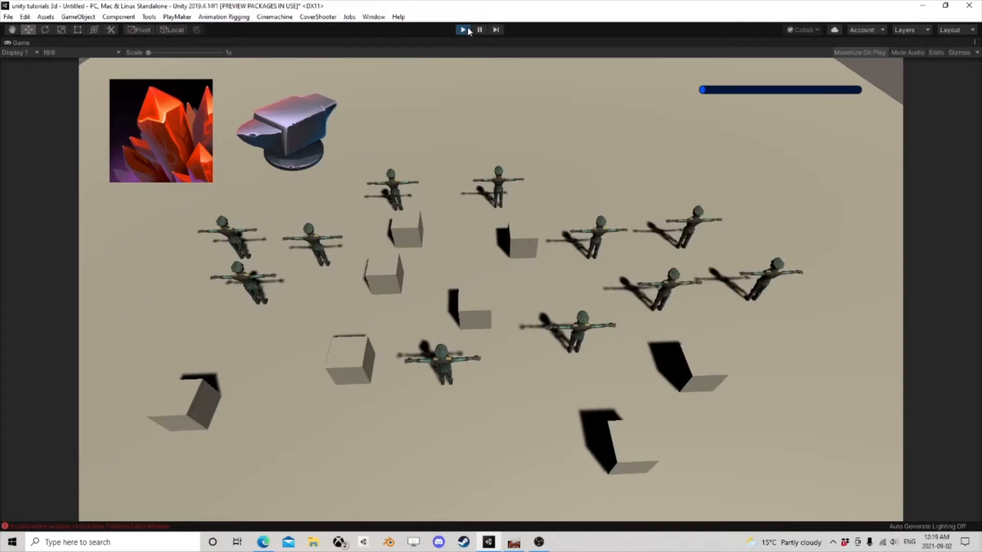
Stop the play test of the crystal ability and return to the editor.
click(461, 29)
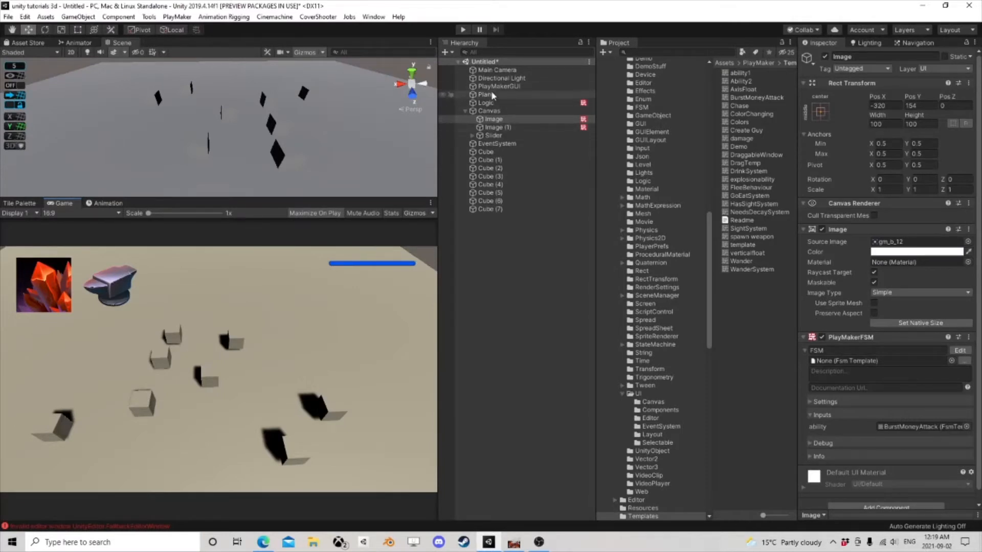
Select the Logic object and review State 2's Get Mouse Y check against 0.7.
click(487, 103)
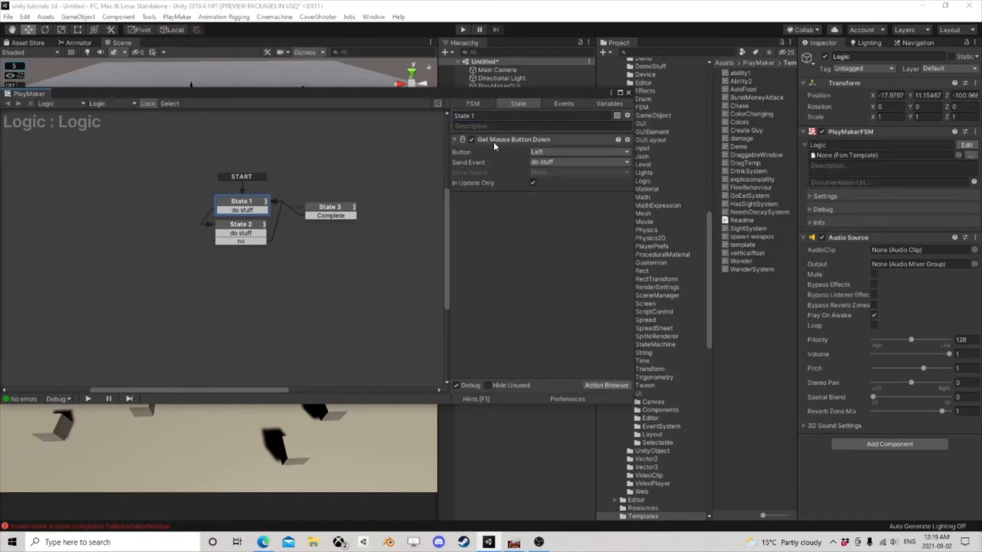
mouse_move(310, 94)
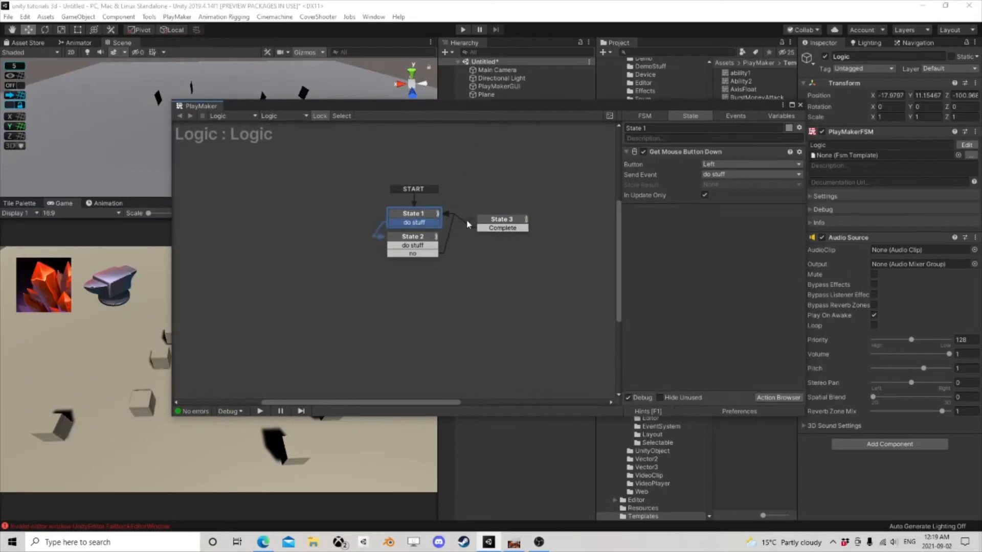
click(412, 236)
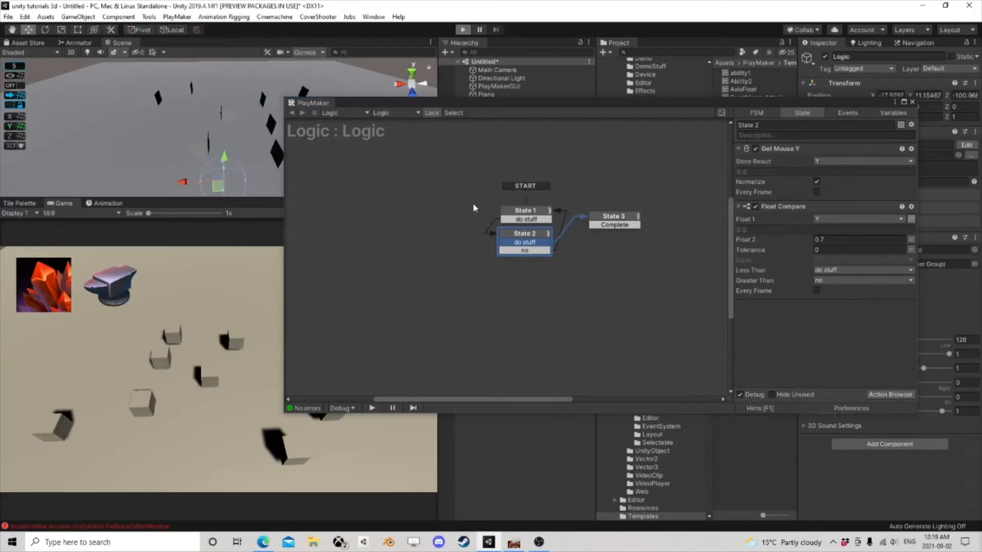
mouse_move(228, 258)
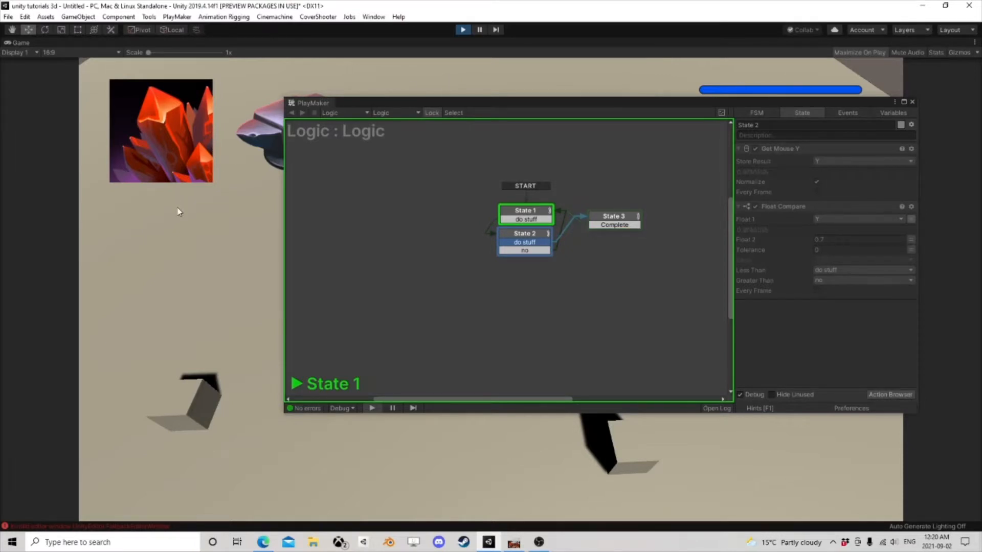
mouse_move(178, 177)
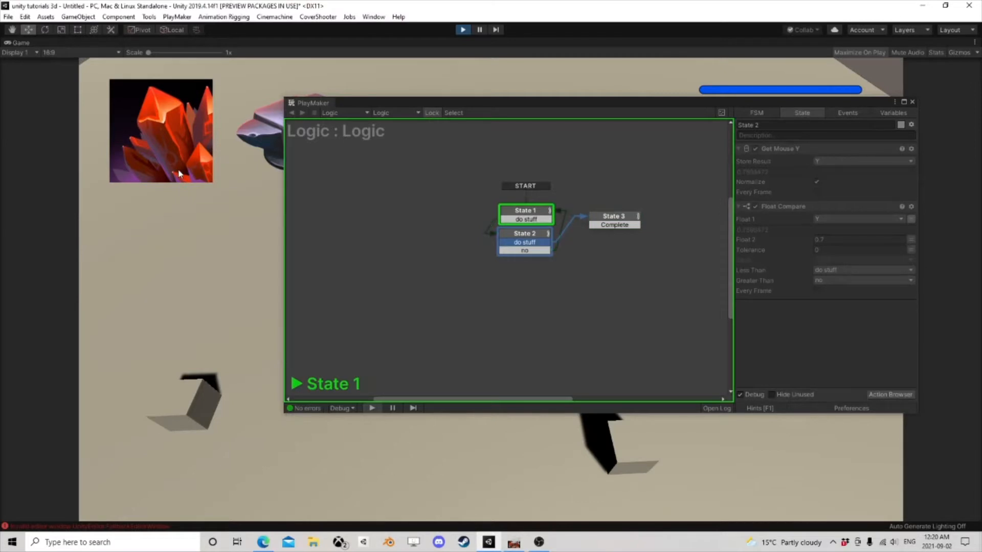
mouse_move(200, 282)
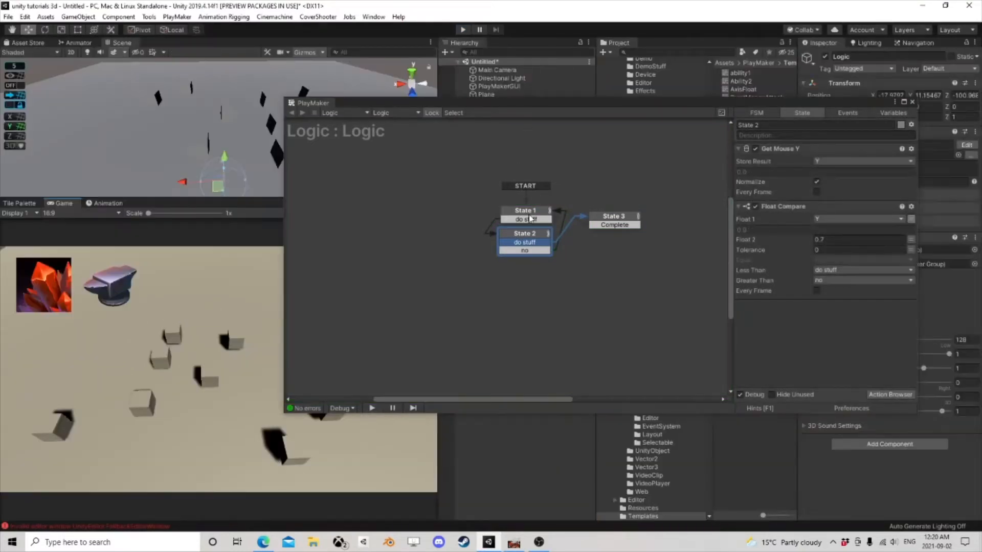
Confirm State 3 runs the CurrentAbility template and compare States 1 and 2 alongside it.
click(613, 215)
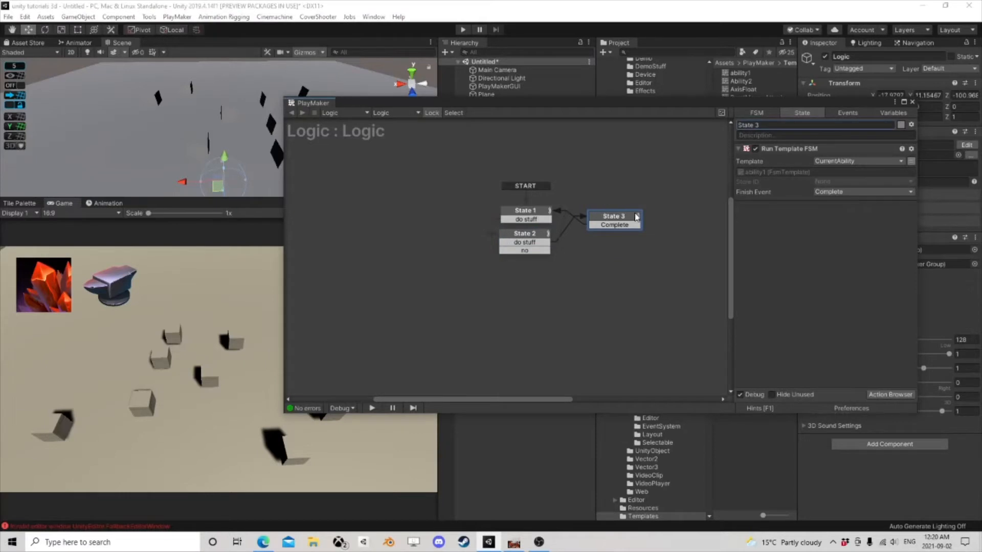
click(524, 233)
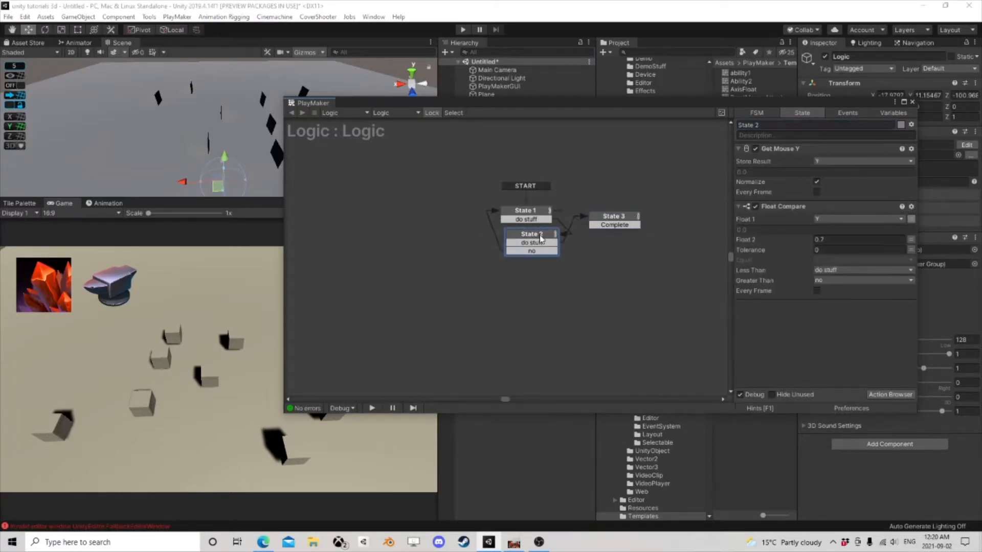
click(625, 205)
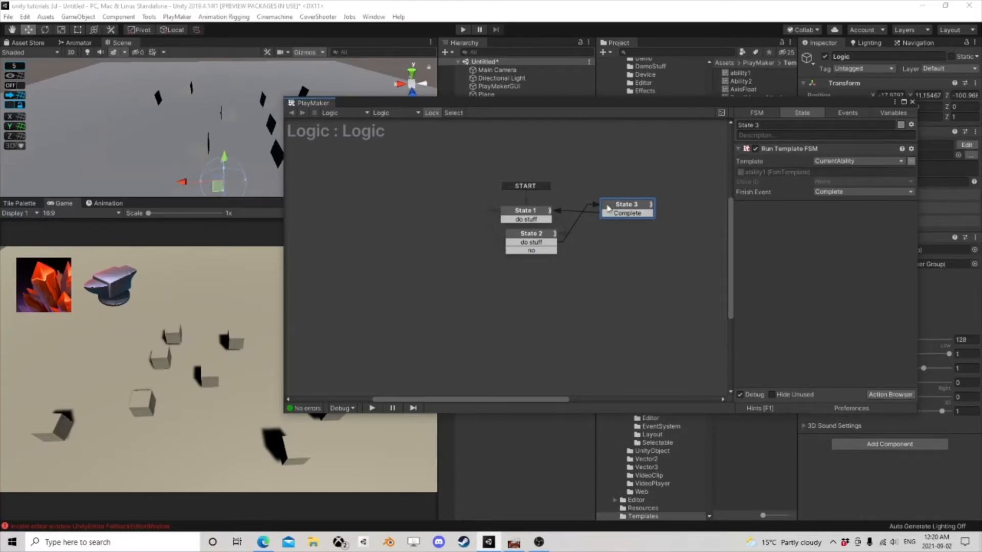
click(526, 211)
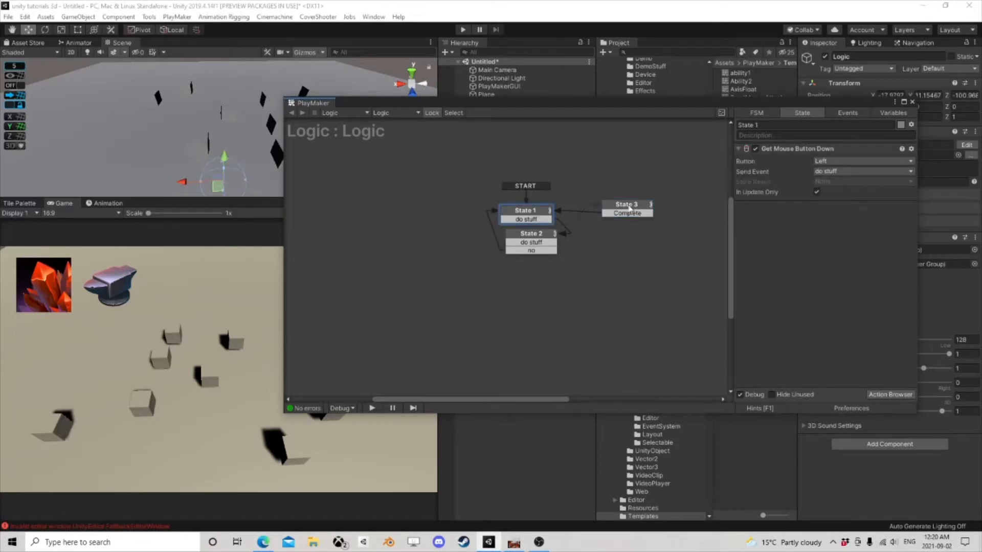
click(620, 207)
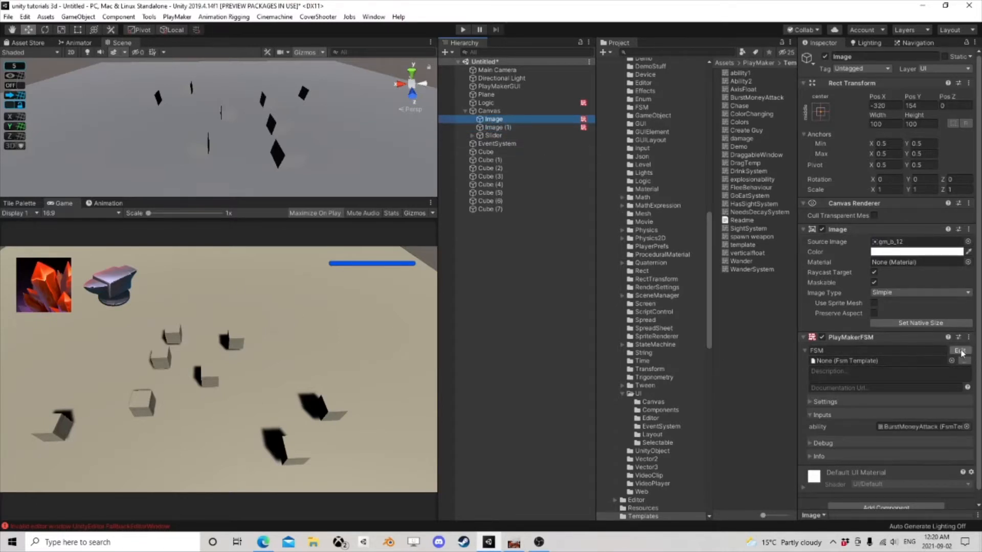
Select the first Canvas ability icon showing BurstMoneyAttack as its ability input.
click(960, 349)
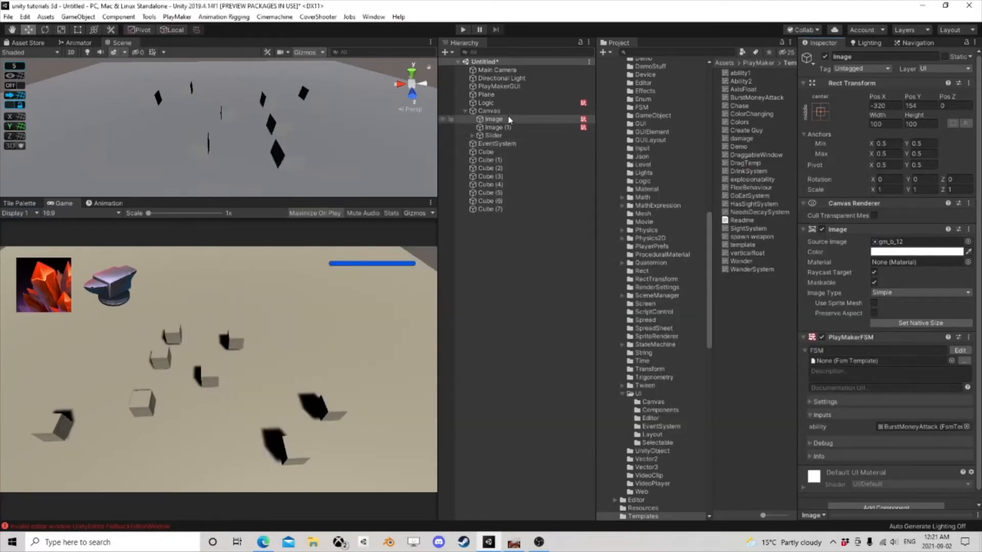
click(493, 119)
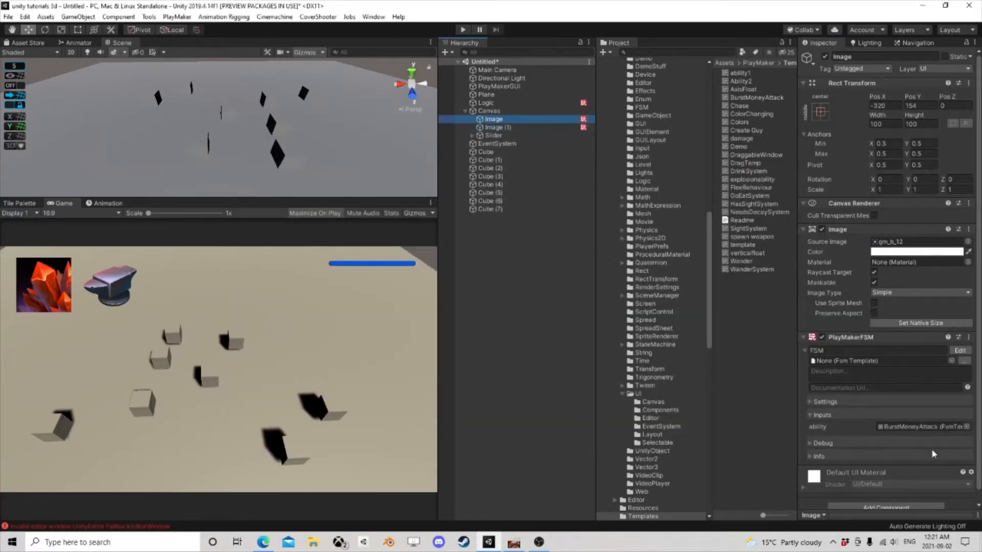
mouse_move(927, 423)
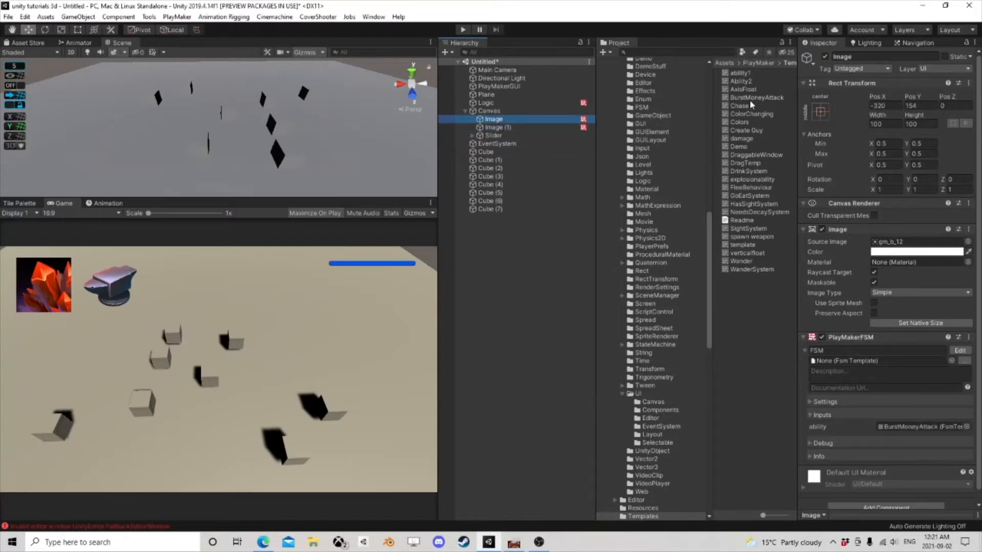
Compare the BurstMoneyAttack and Create Guy templates, then edit BurstMoneyAttack.
click(756, 97)
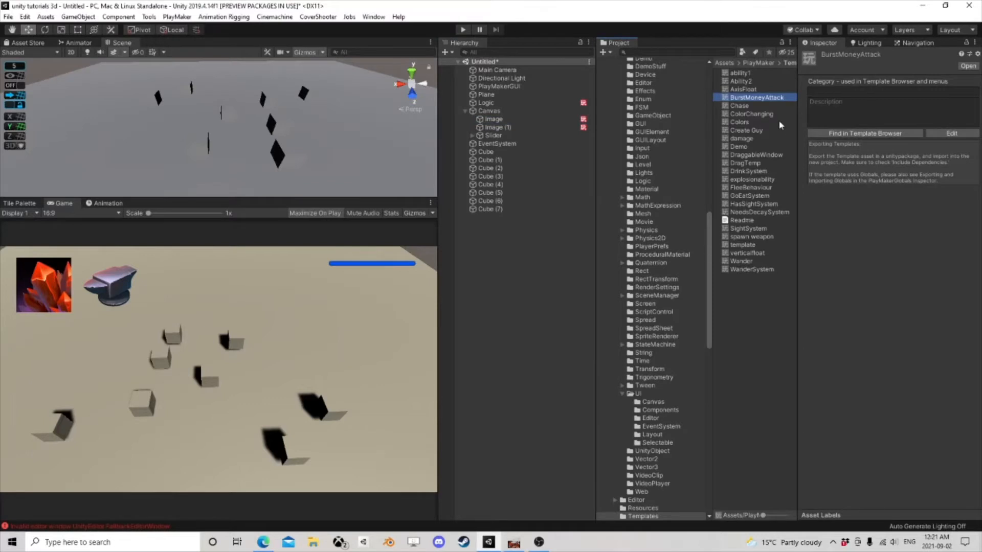
mouse_move(764, 113)
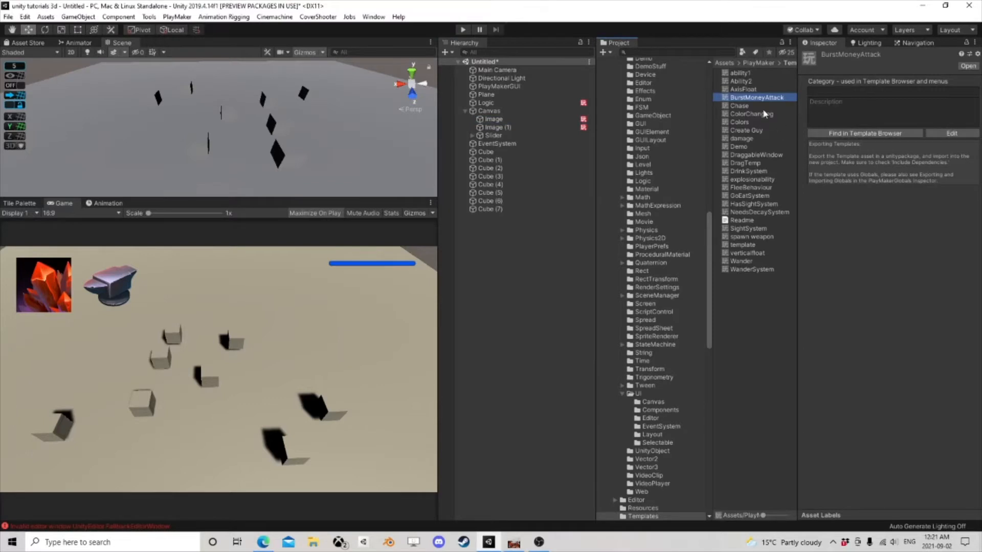
mouse_move(757, 131)
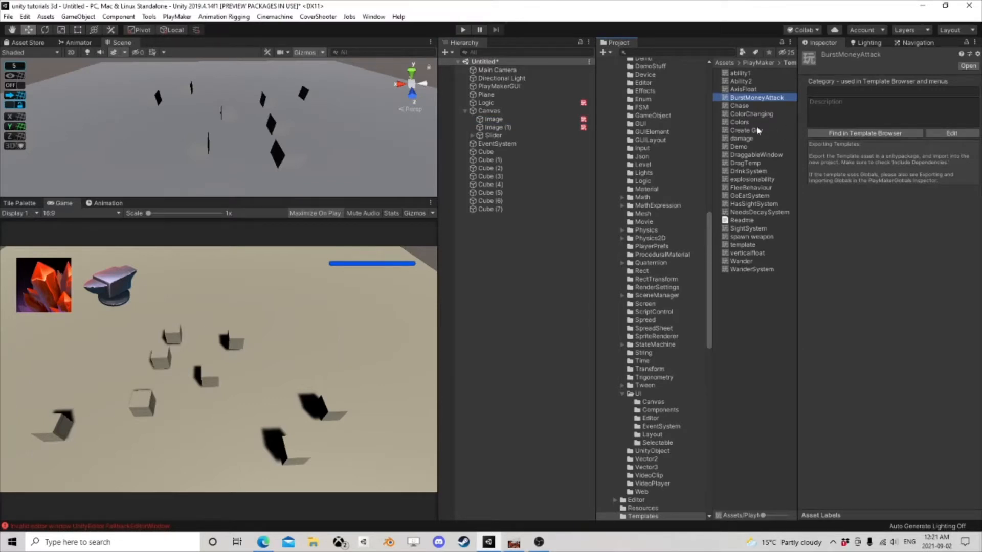
click(746, 130)
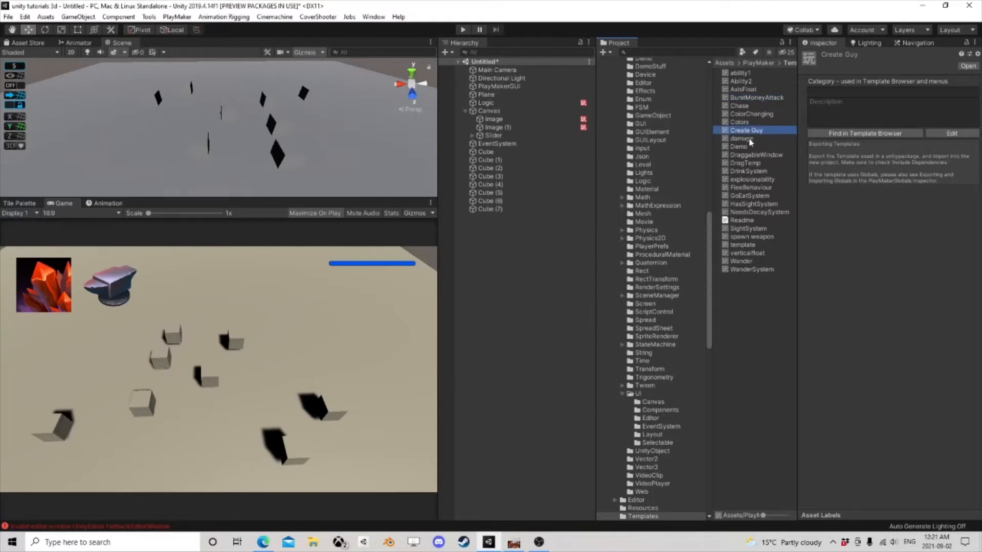
click(756, 97)
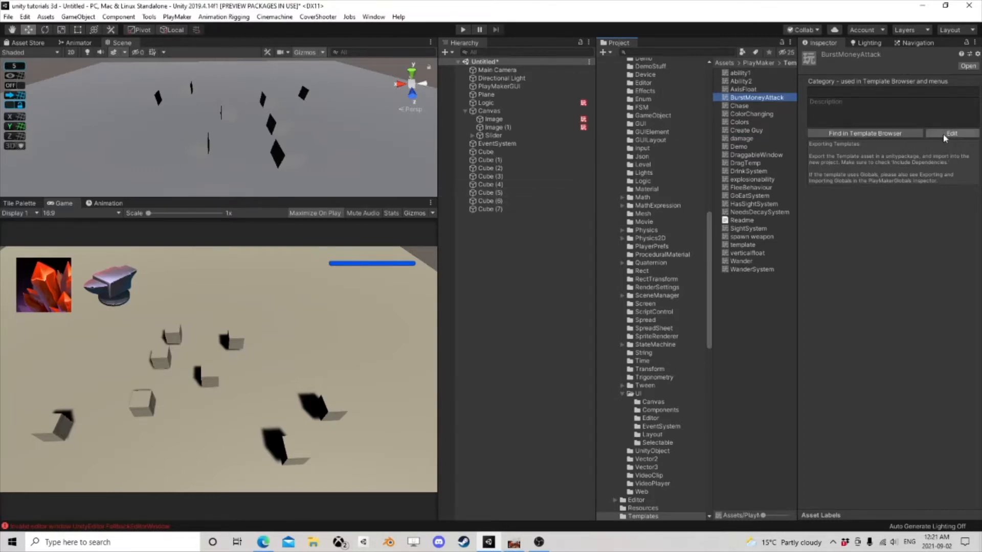
click(951, 133)
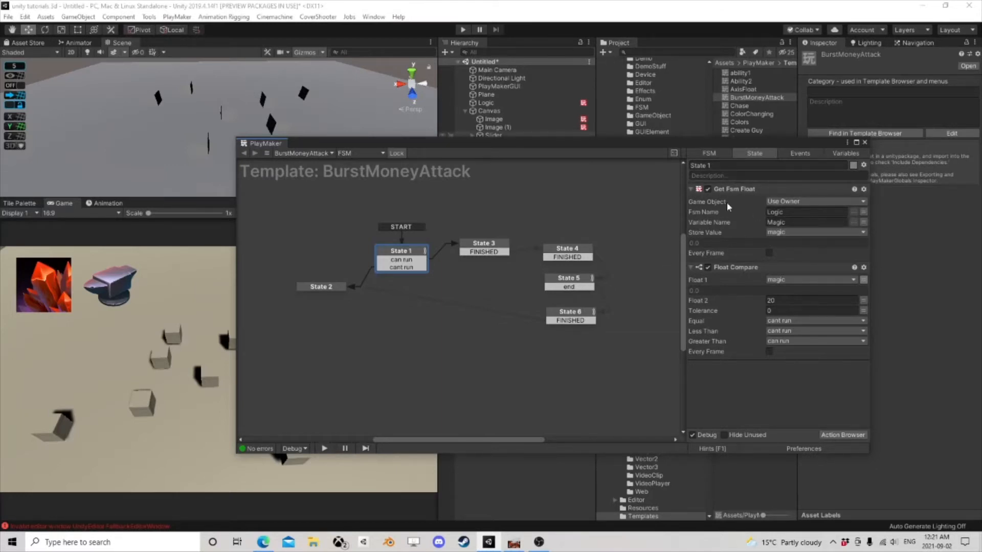
Review States 1-3 of BurstMoneyAttack, the ManaCost subtraction, and the MpBAr Slider's properties.
click(732, 267)
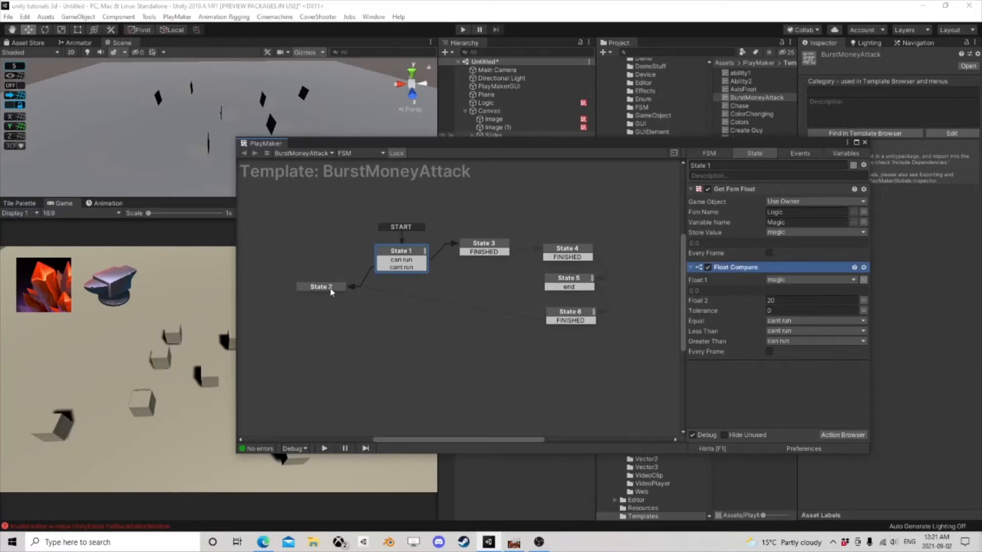
click(320, 286)
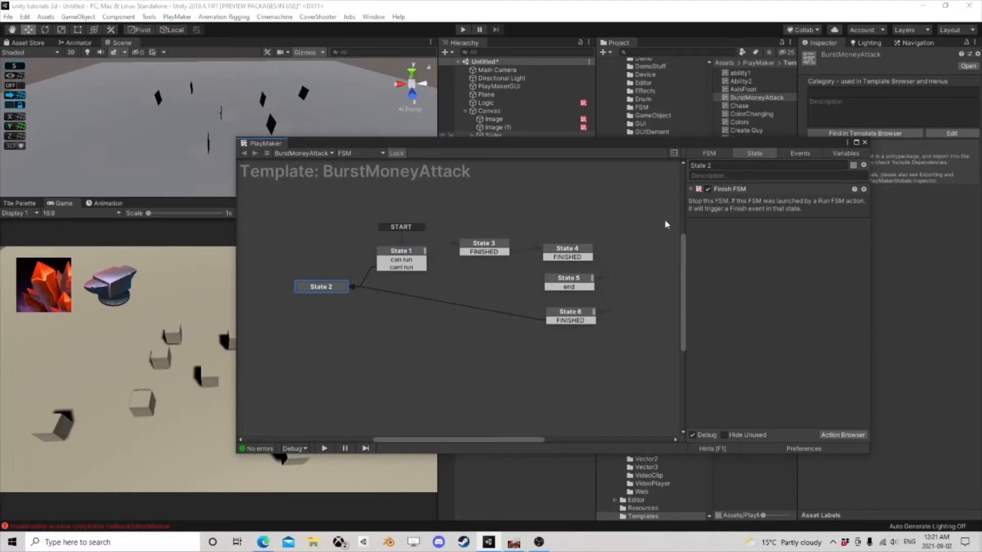
click(483, 247)
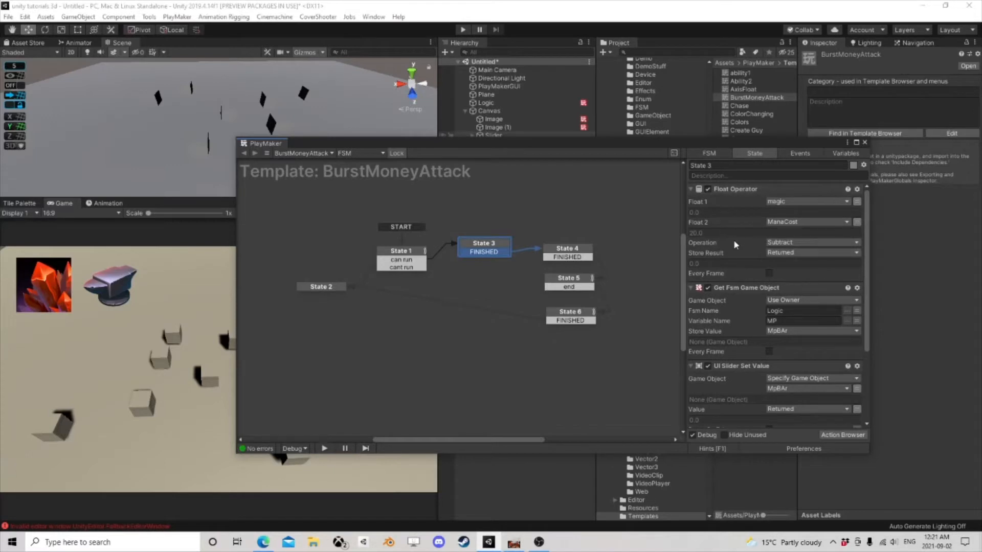
scroll(down, 3)
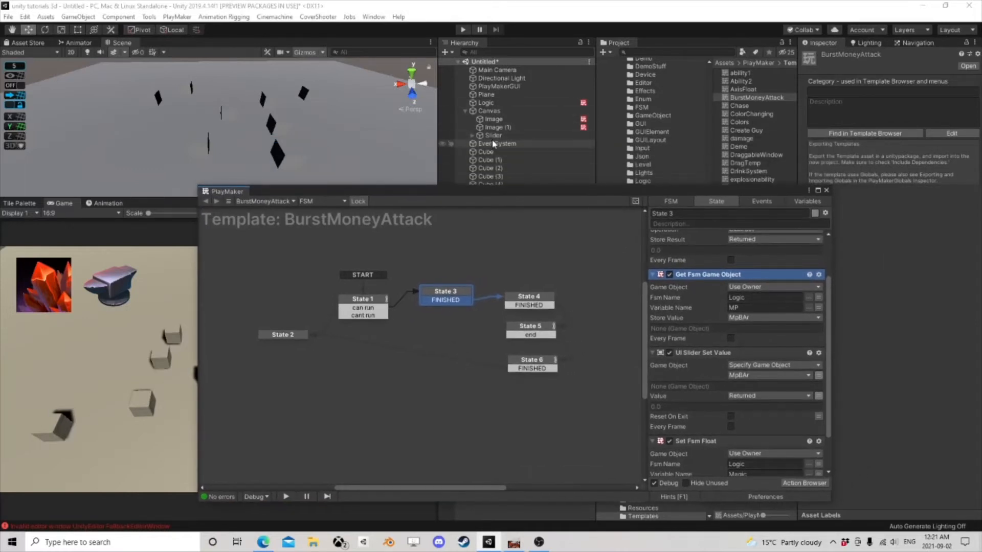
click(493, 135)
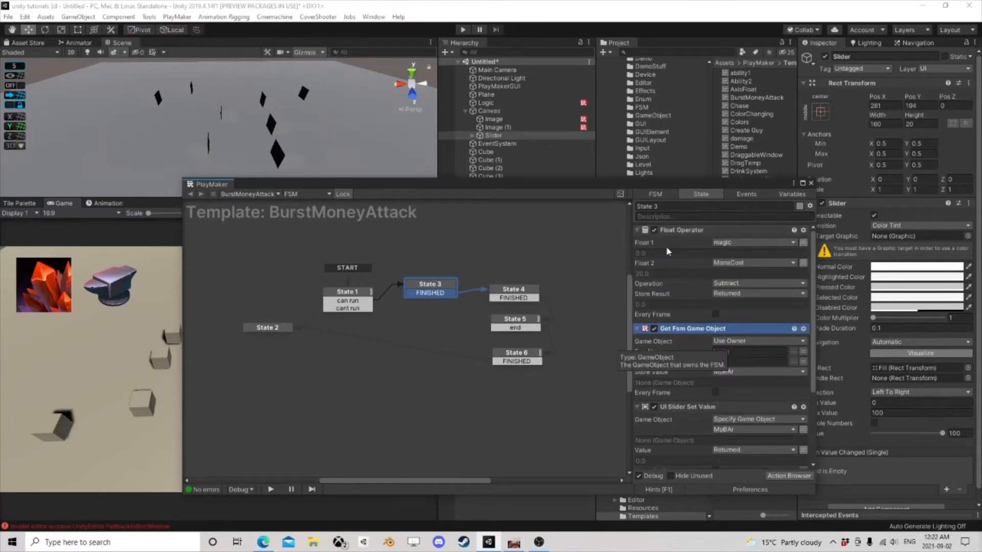
scroll(down, 3)
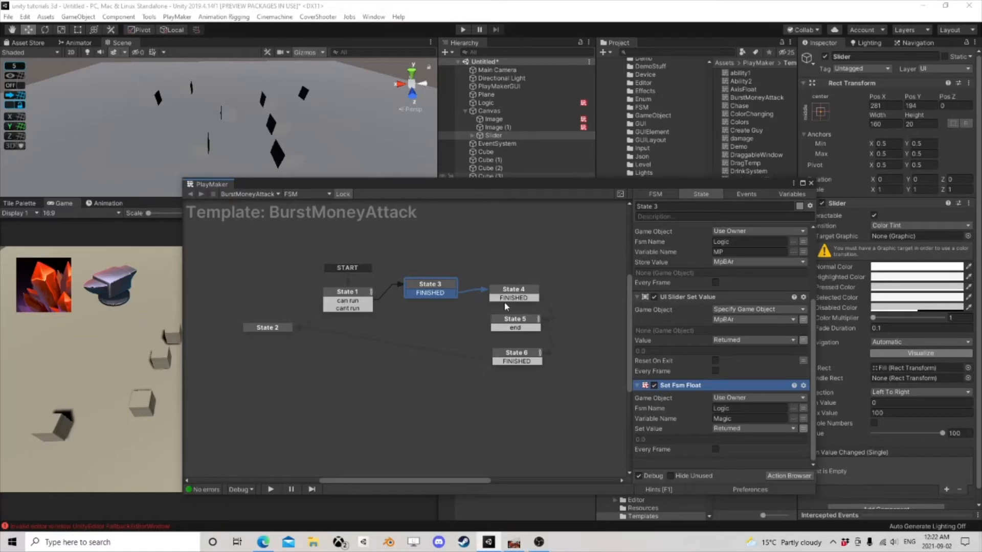
Review State 4's mouse pick and Set Vector3 Value, then State 5's random offsets.
click(513, 289)
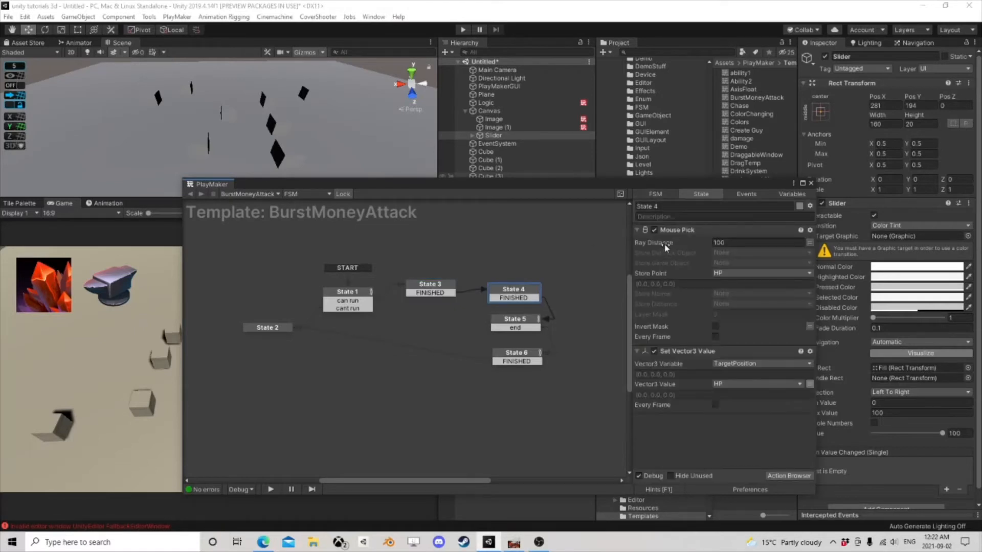
mouse_move(684, 316)
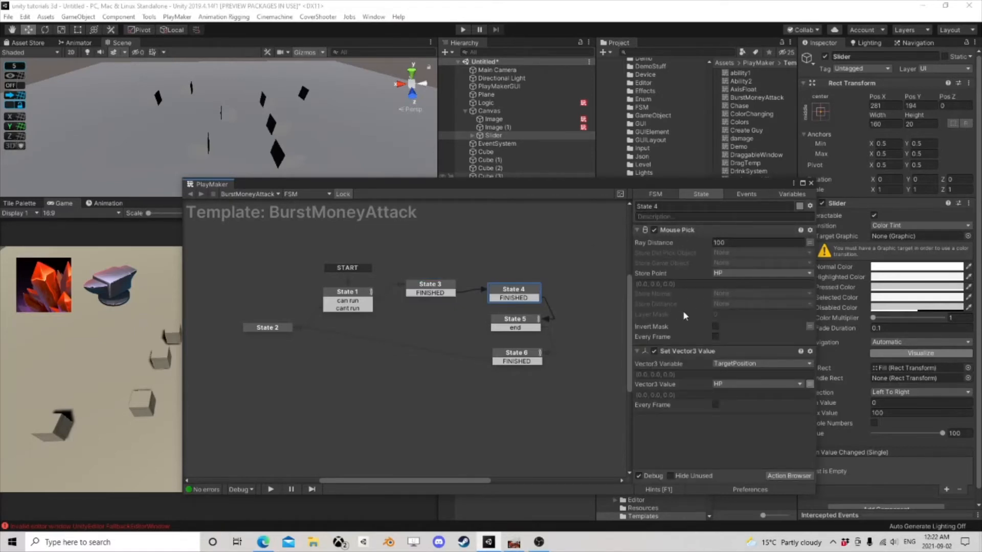
click(687, 351)
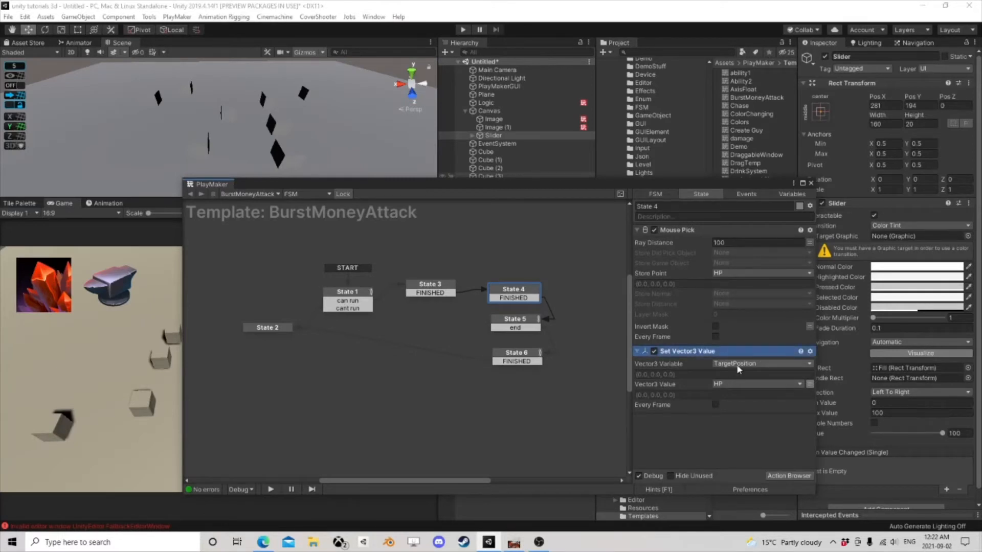
mouse_move(729, 368)
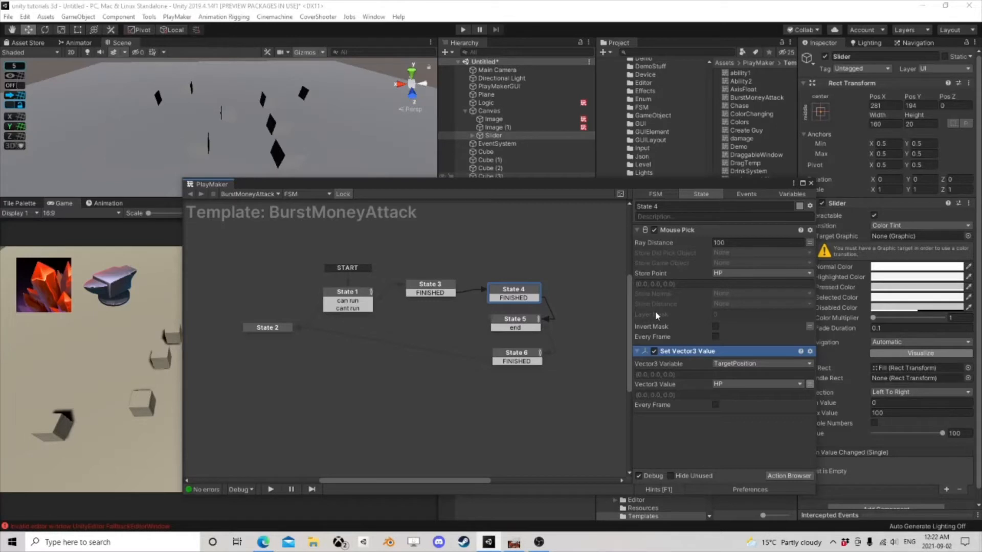
mouse_move(655, 304)
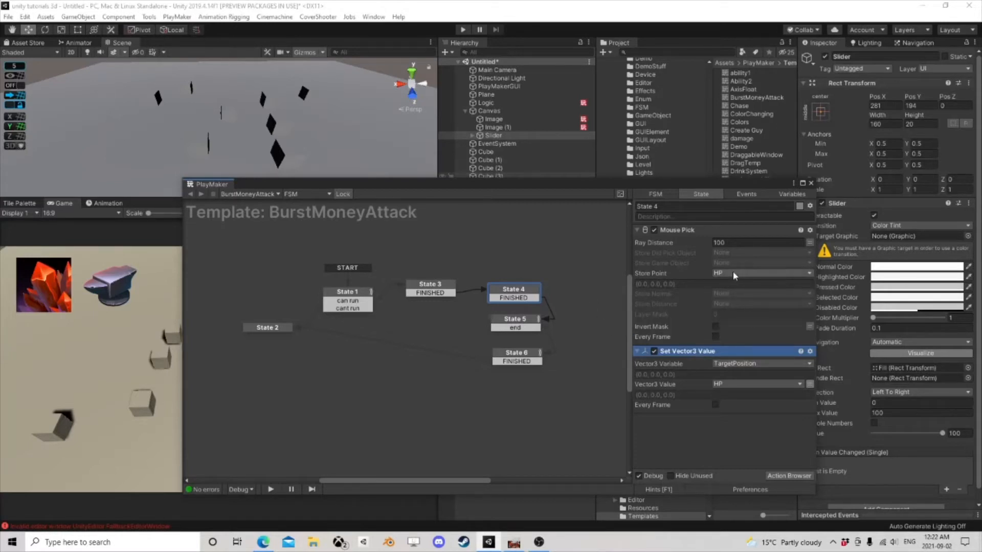
mouse_move(751, 264)
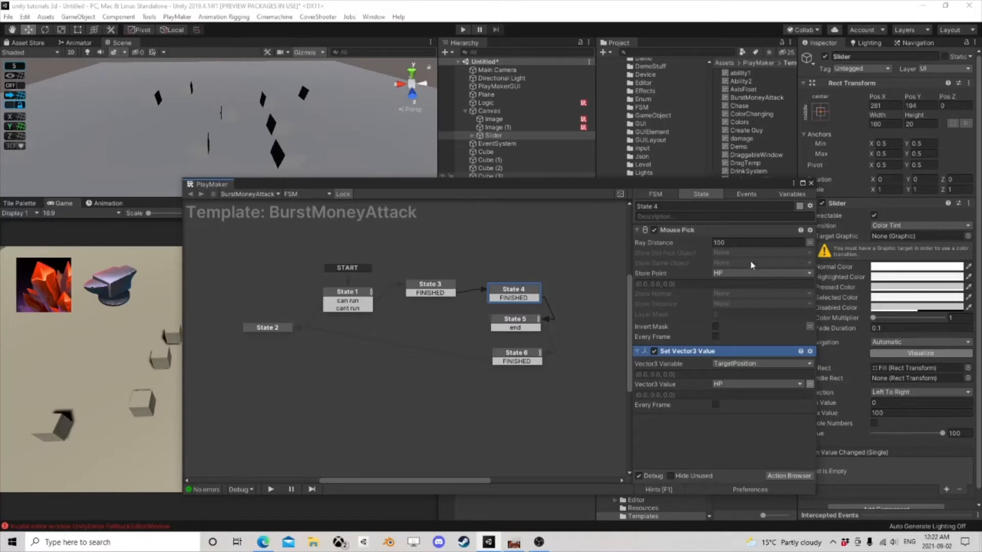
mouse_move(764, 265)
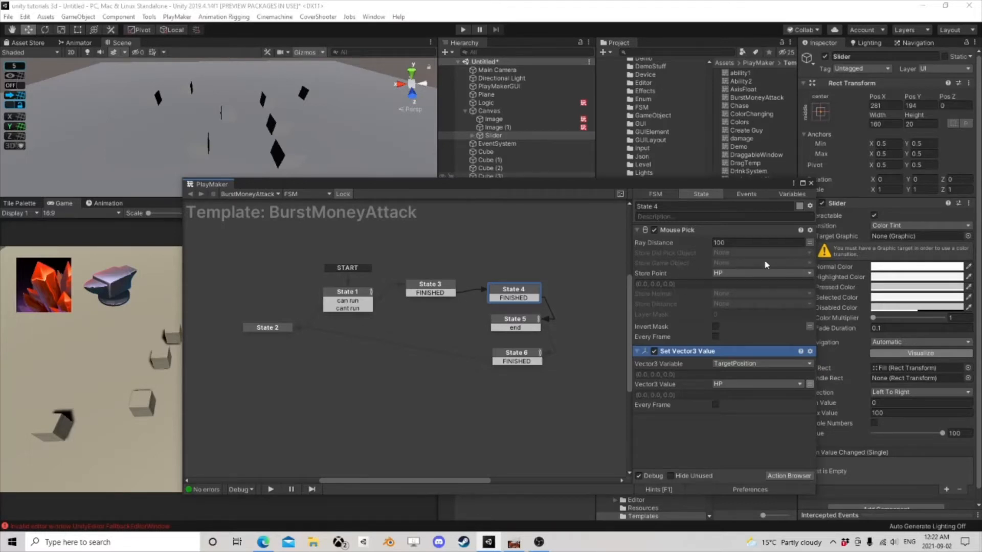
mouse_move(735, 274)
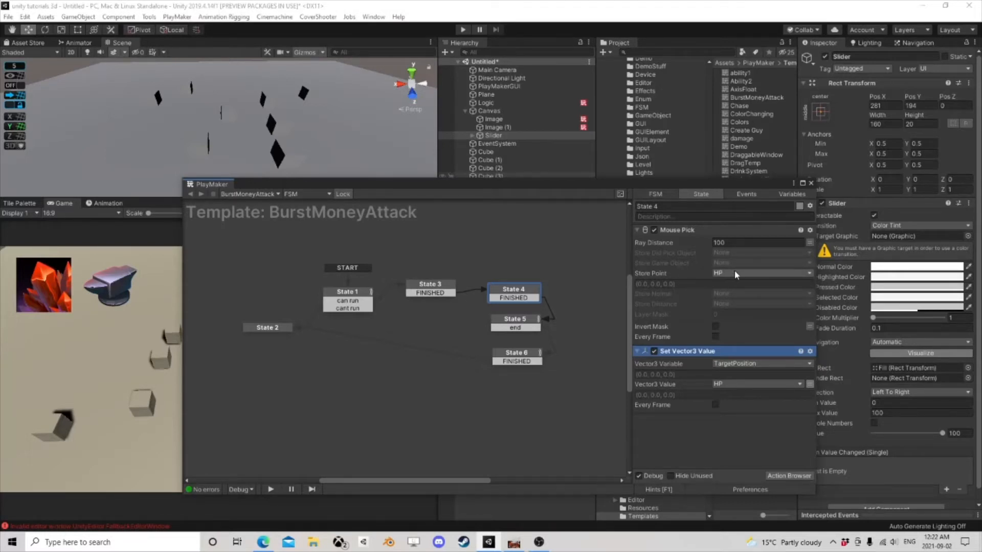
mouse_move(719, 293)
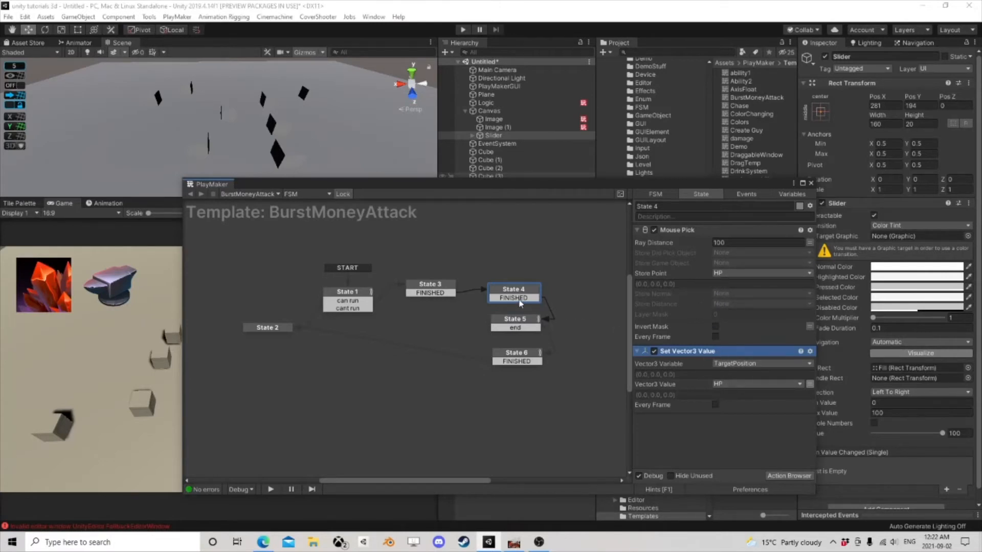
click(514, 322)
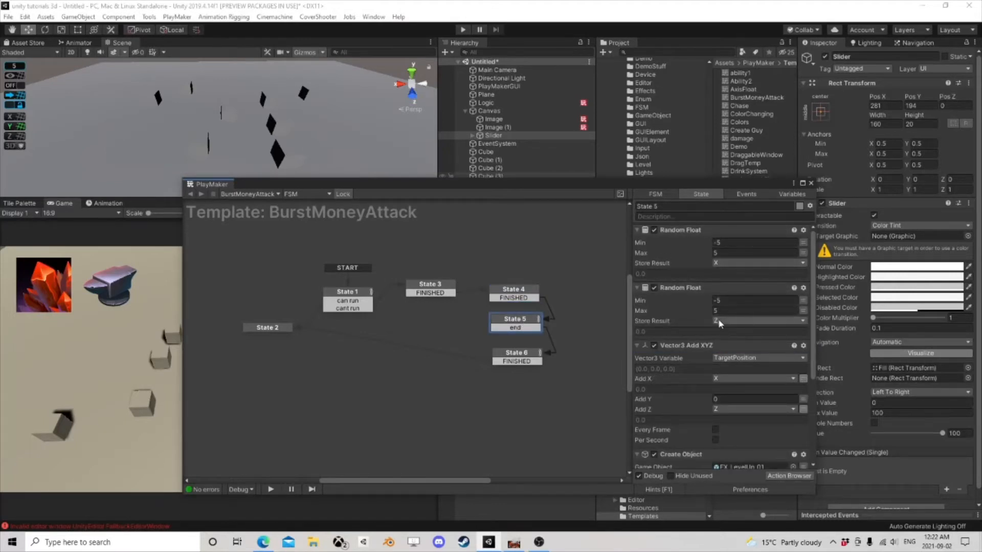
Check State 6's one-second wait against States 4 and 5's spawn actions.
scroll(down, 3)
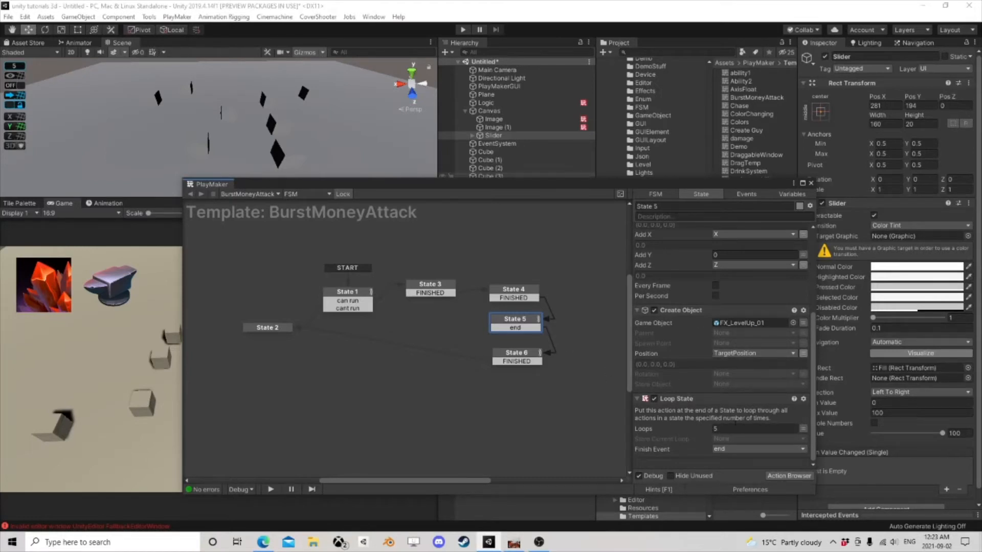
click(515, 356)
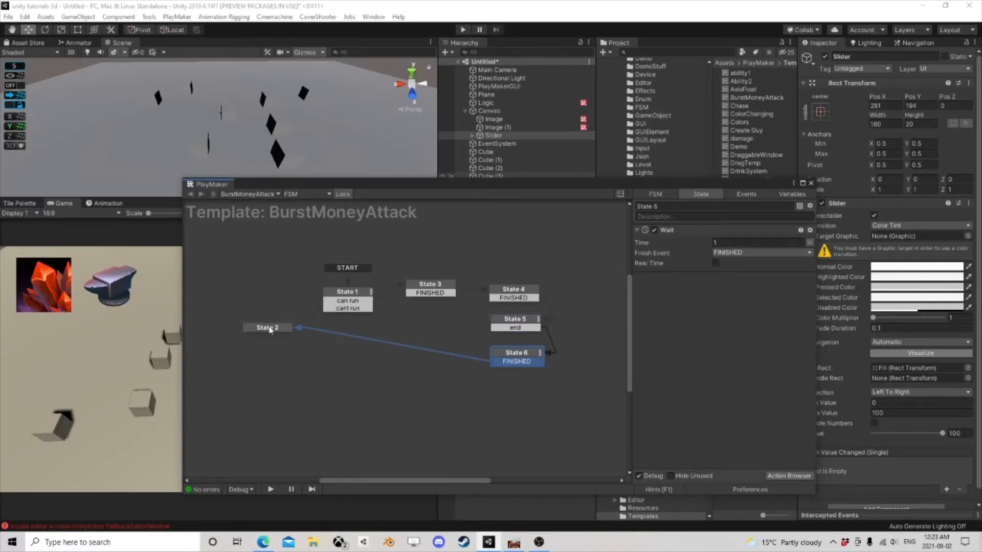
click(513, 288)
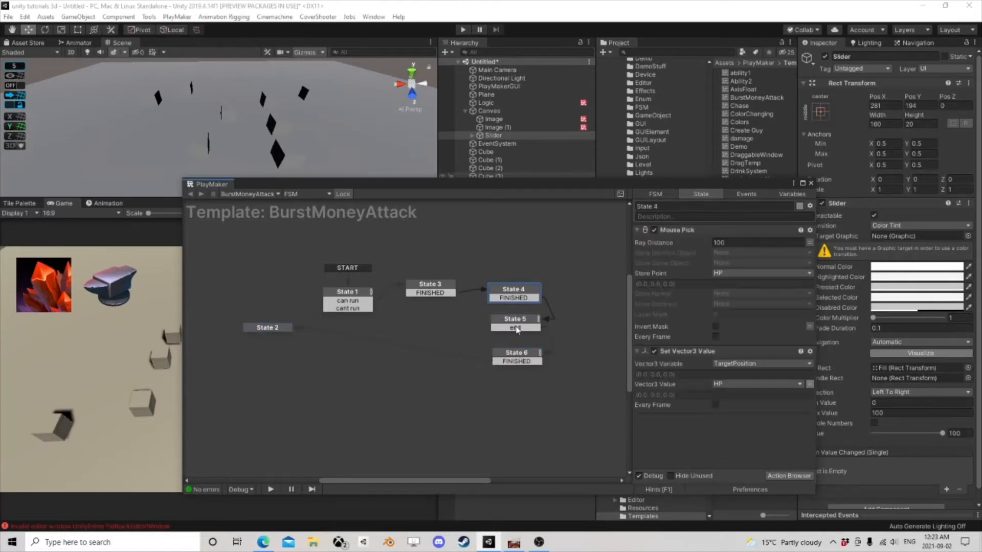
click(514, 327)
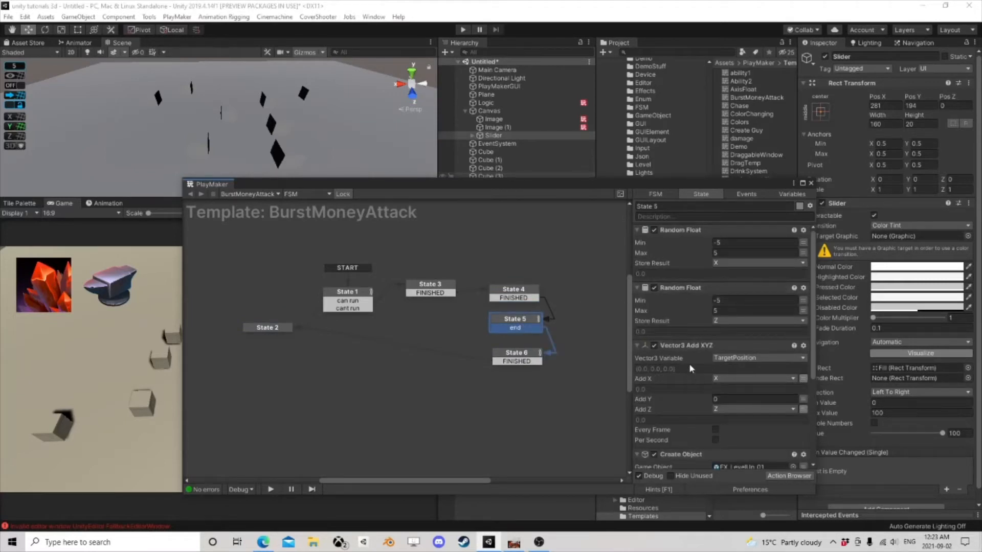
mouse_move(736, 365)
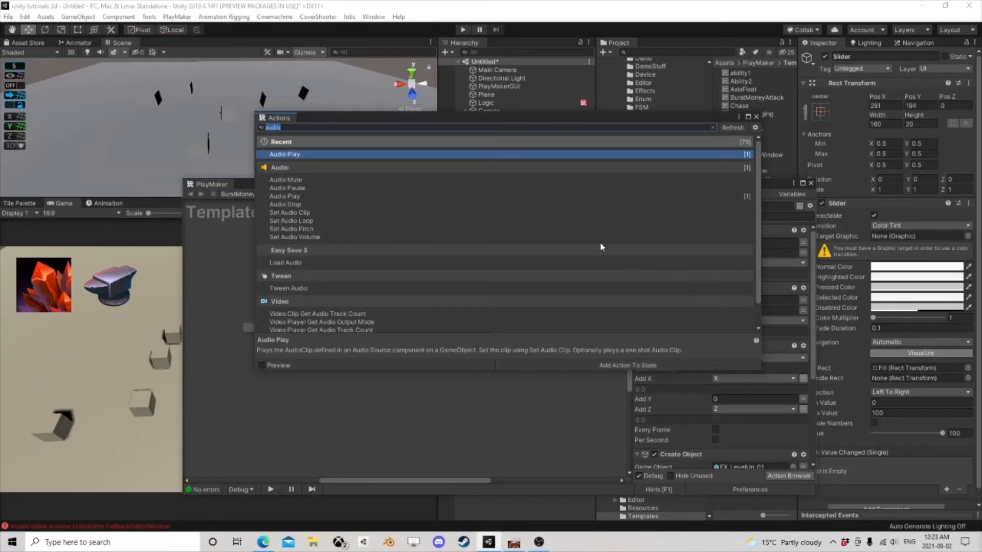
Add a Set Vector3 Value action to State 5 setting TargetPosition to HP.
text(set vec)
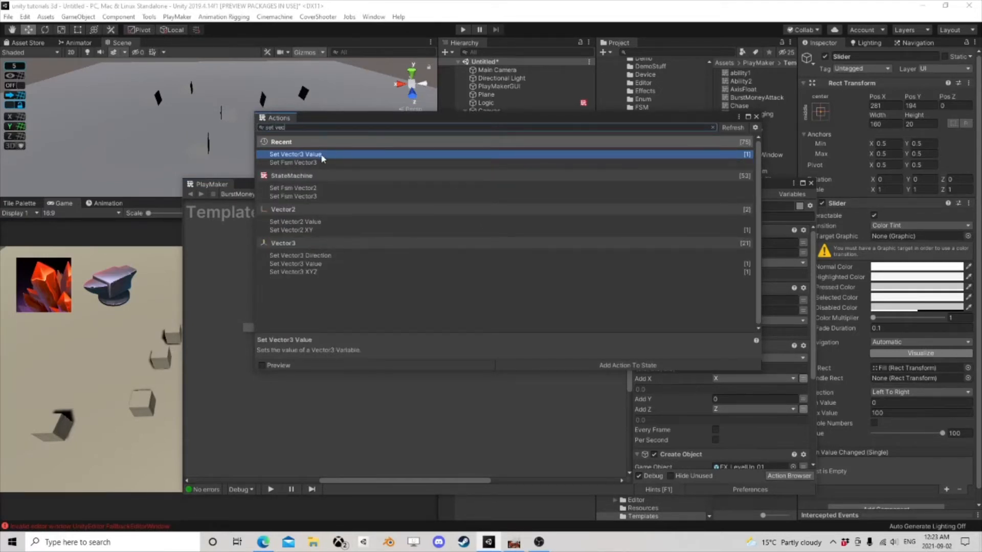
click(294, 154)
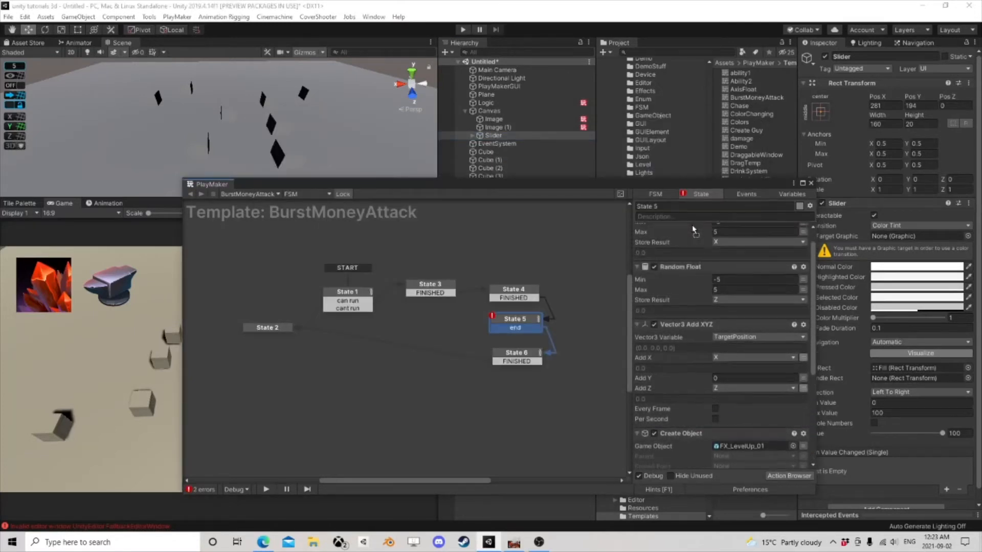
click(758, 243)
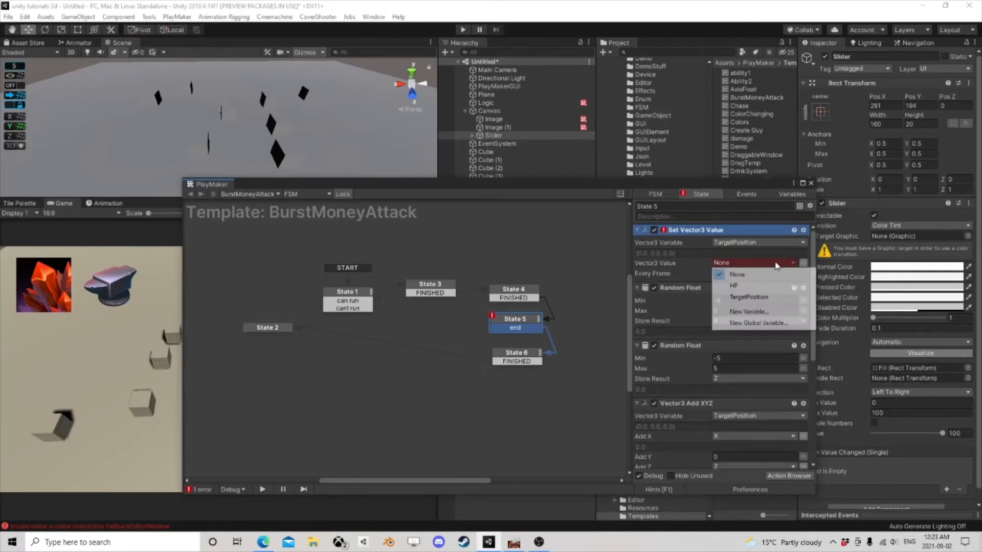
click(734, 285)
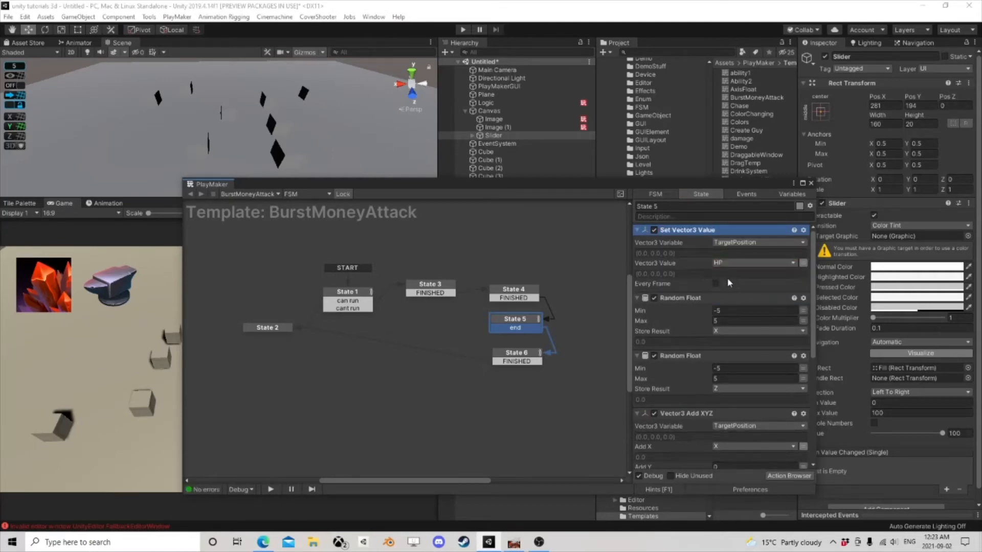
click(513, 288)
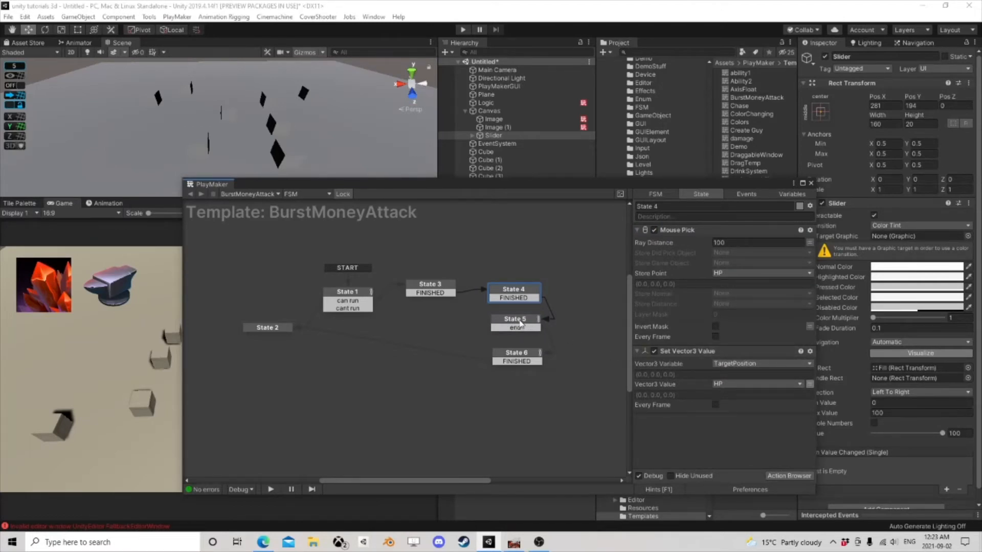
Scroll through State 5's full action list, comparing it with State 4's.
click(515, 322)
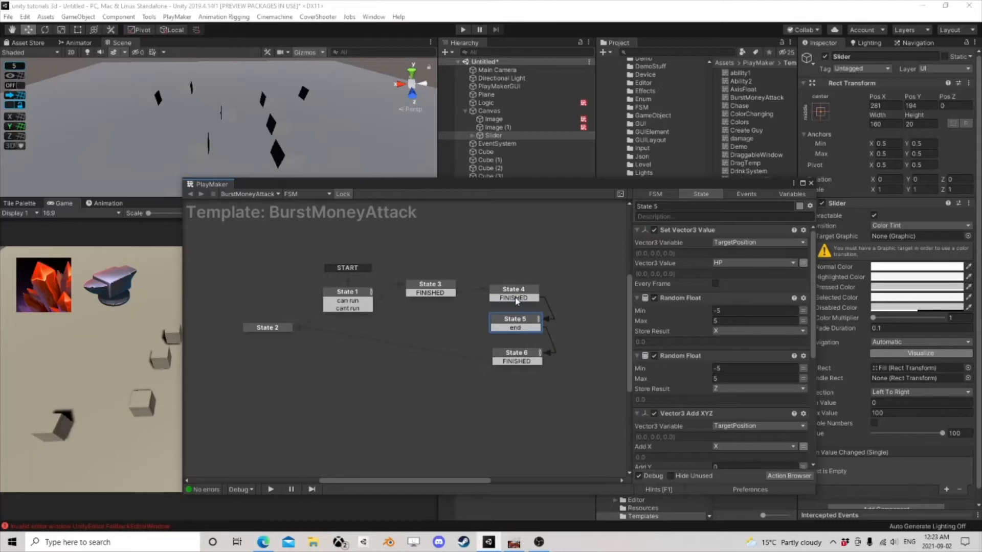
click(514, 295)
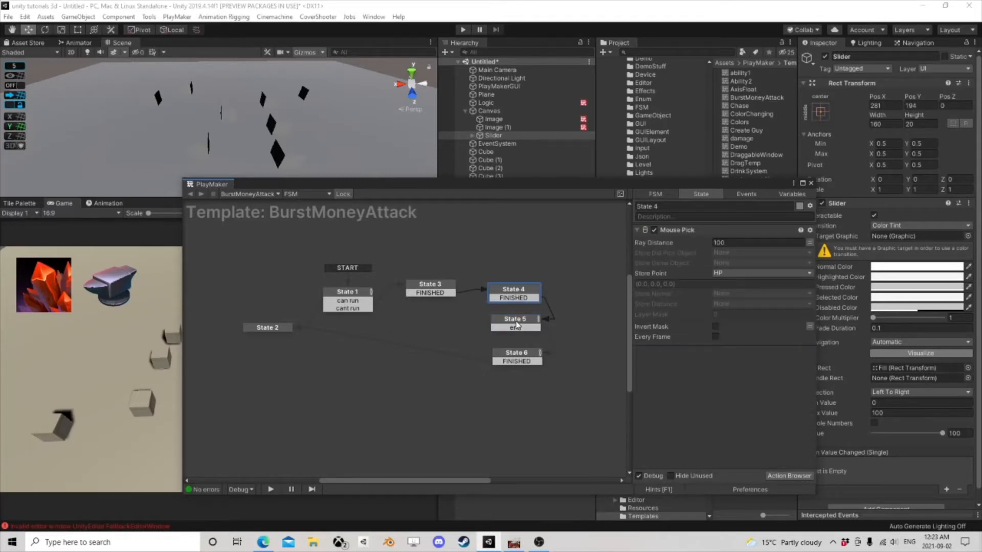
click(515, 322)
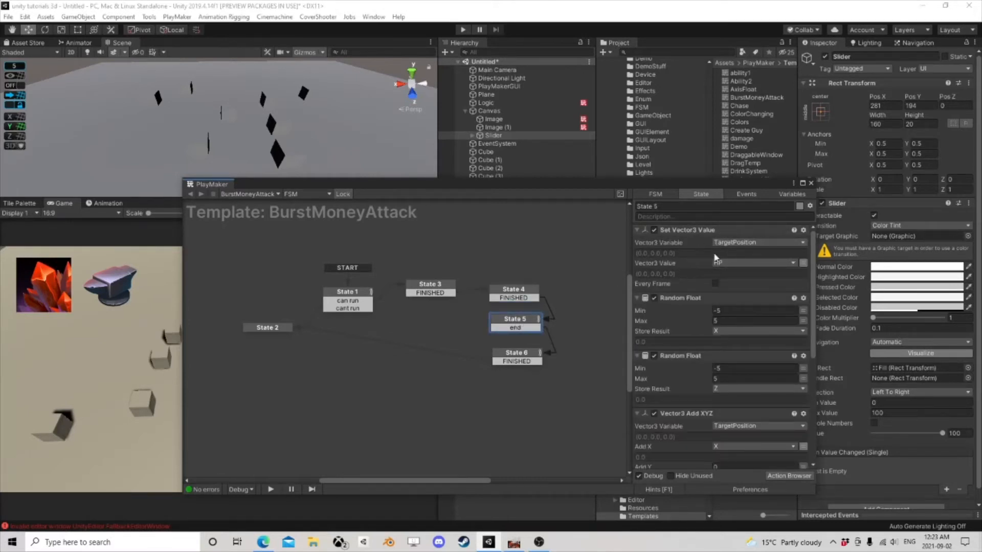
scroll(down, 3)
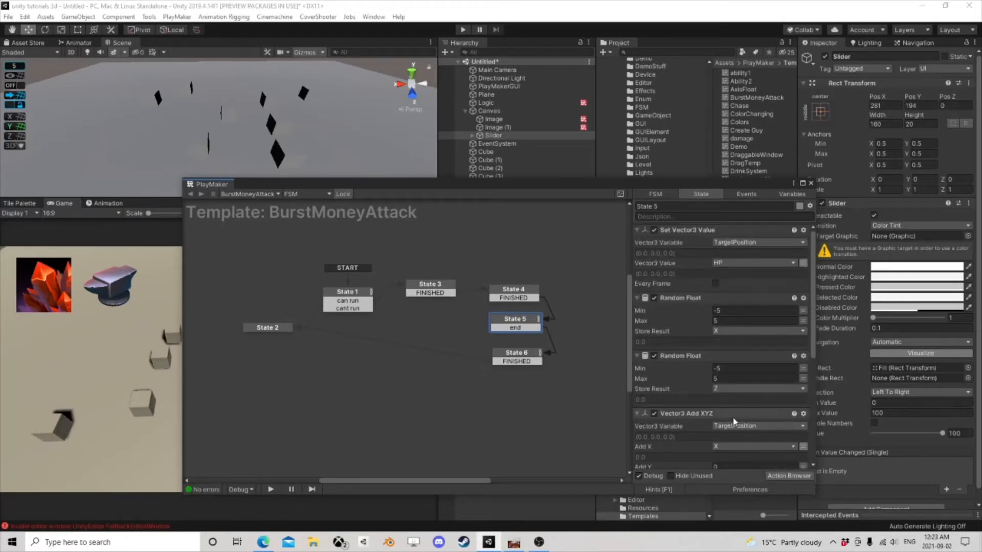
mouse_move(700, 331)
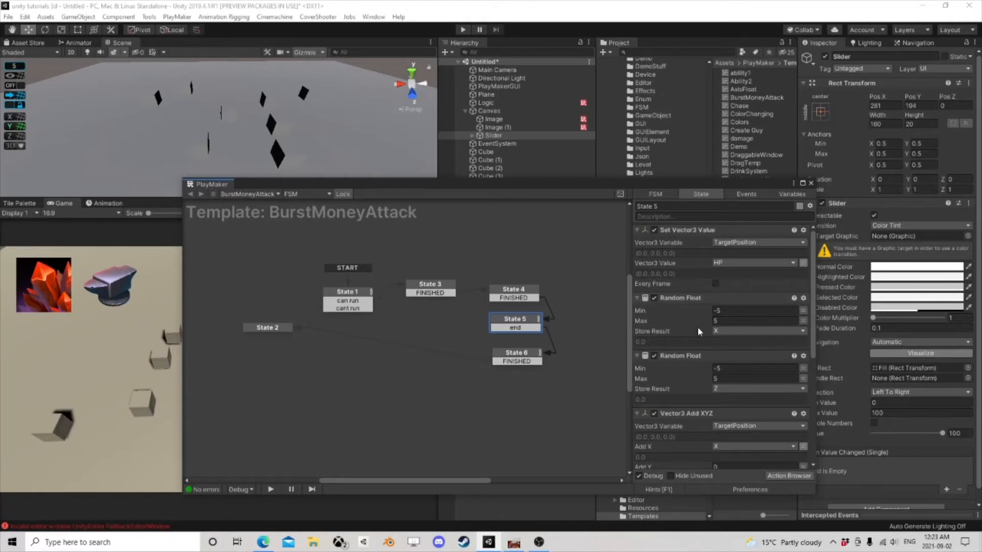
scroll(down, 3)
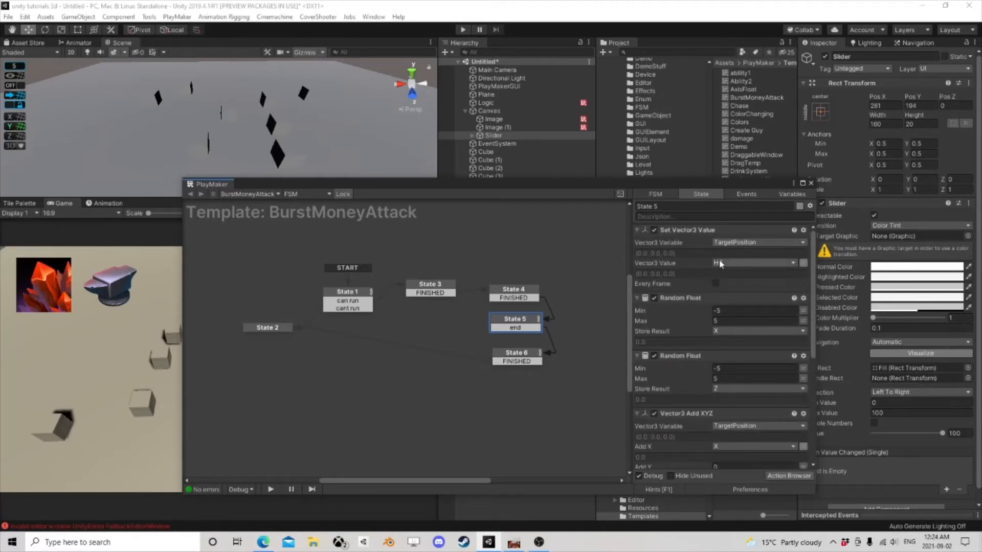
scroll(down, 3)
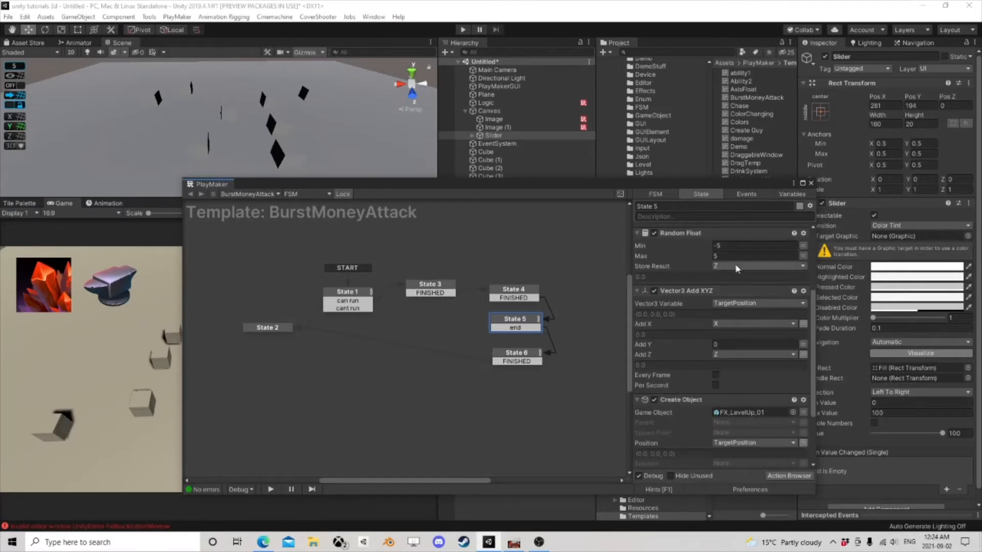
scroll(down, 3)
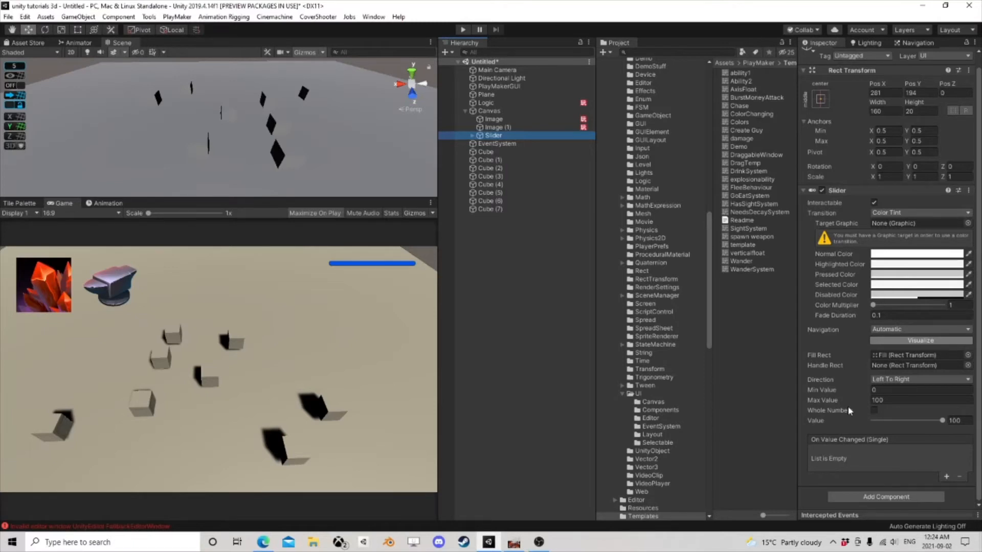
Select the Logic object to view its PlayMaker FSM, which has no template assigned.
click(484, 102)
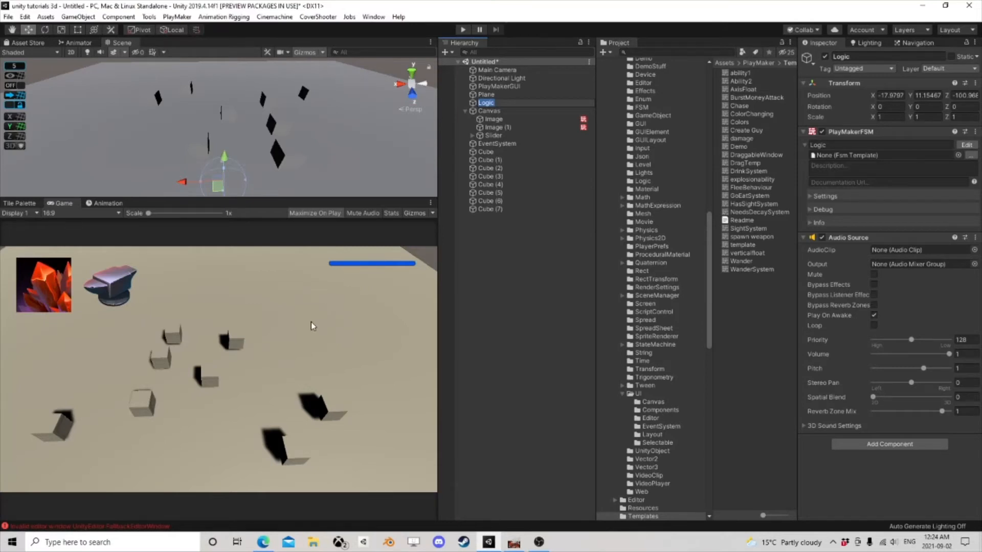
Compare the two icon Images' ability inputs (BurstMoneyAttack vs Create Guy) and return to the first.
click(489, 110)
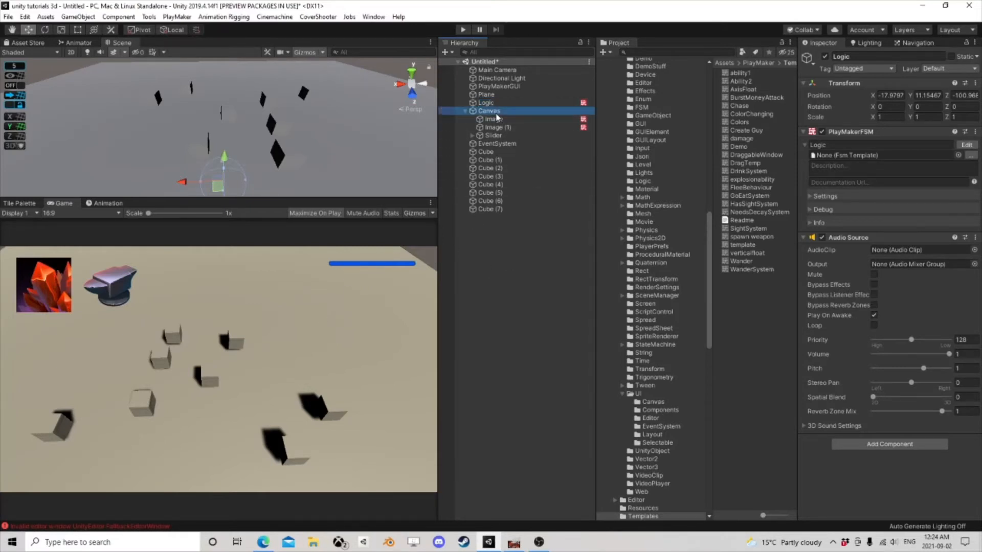
click(494, 118)
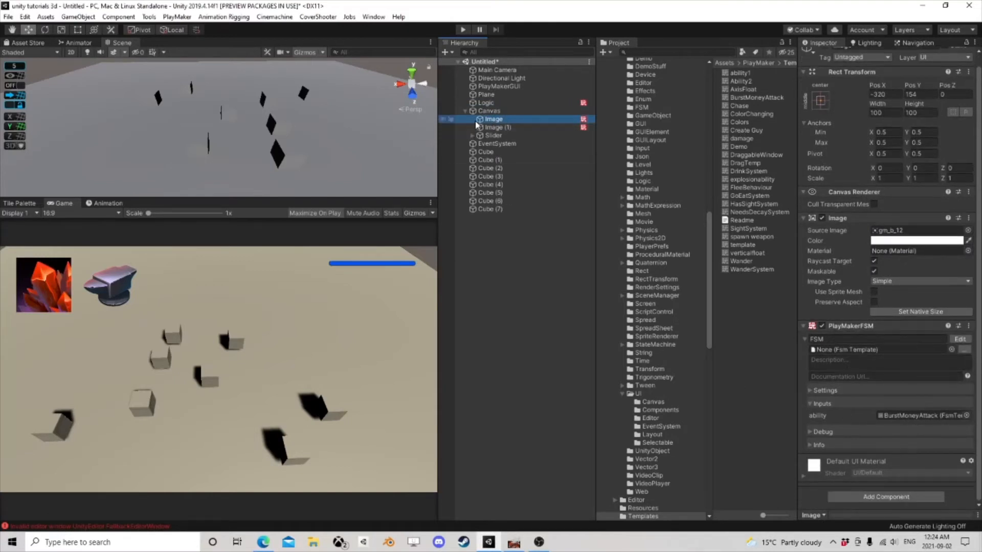
click(498, 128)
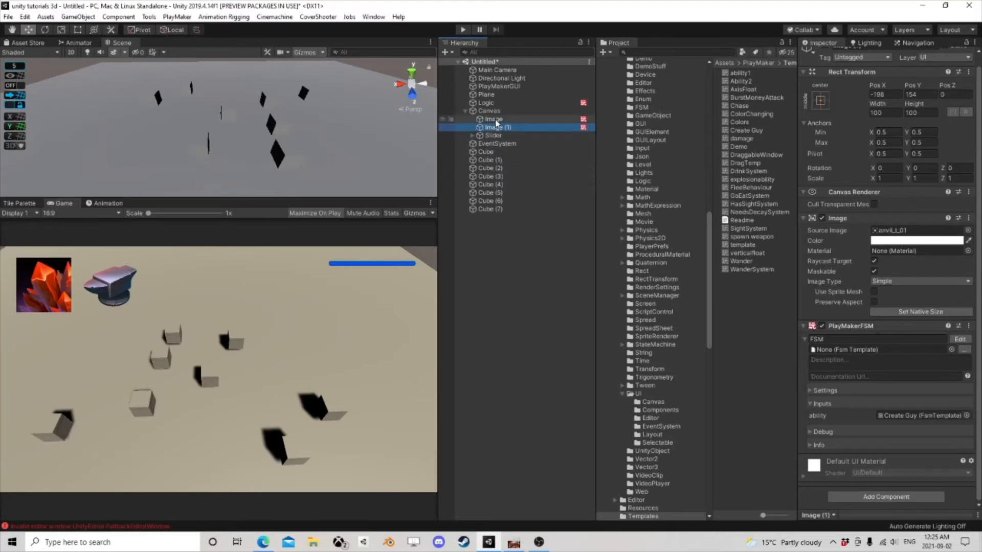
click(493, 118)
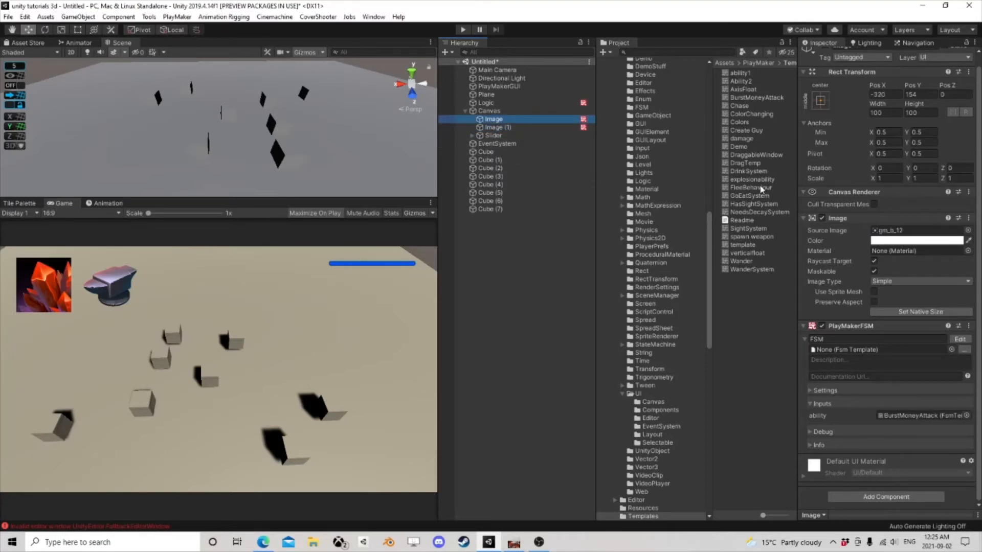
mouse_move(760, 190)
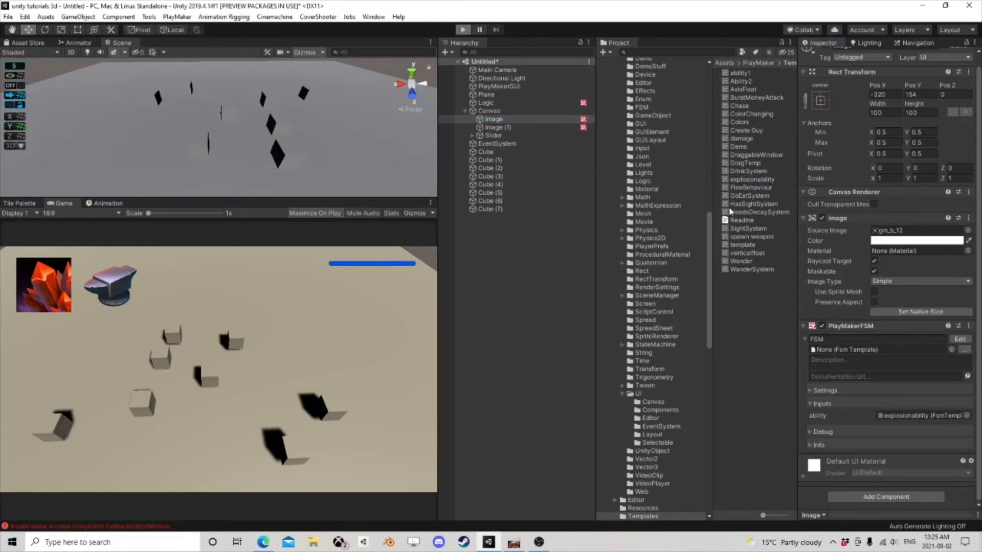
mouse_move(747, 230)
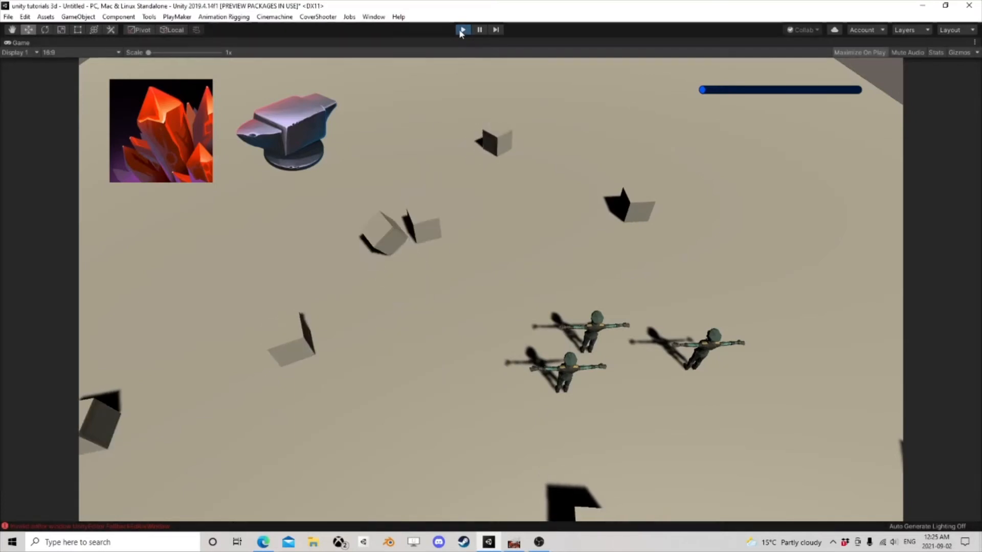
click(462, 30)
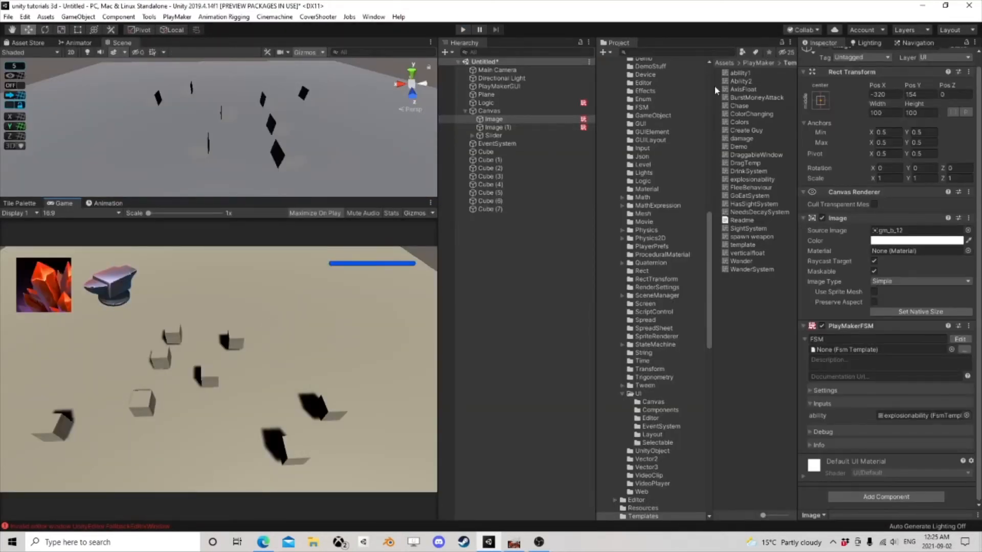
Add an Abilities array variable of Object type to the Canvas state machine.
click(489, 111)
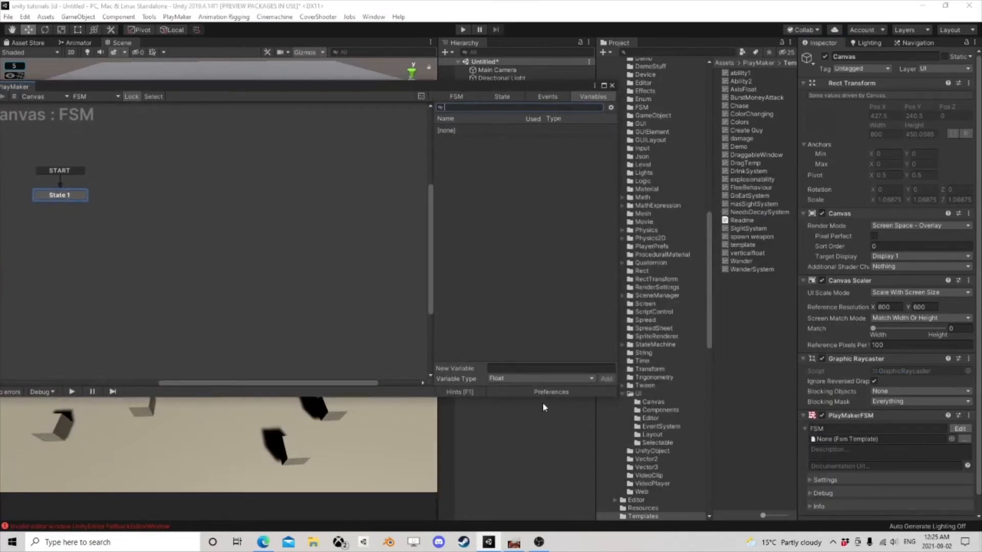
click(540, 378)
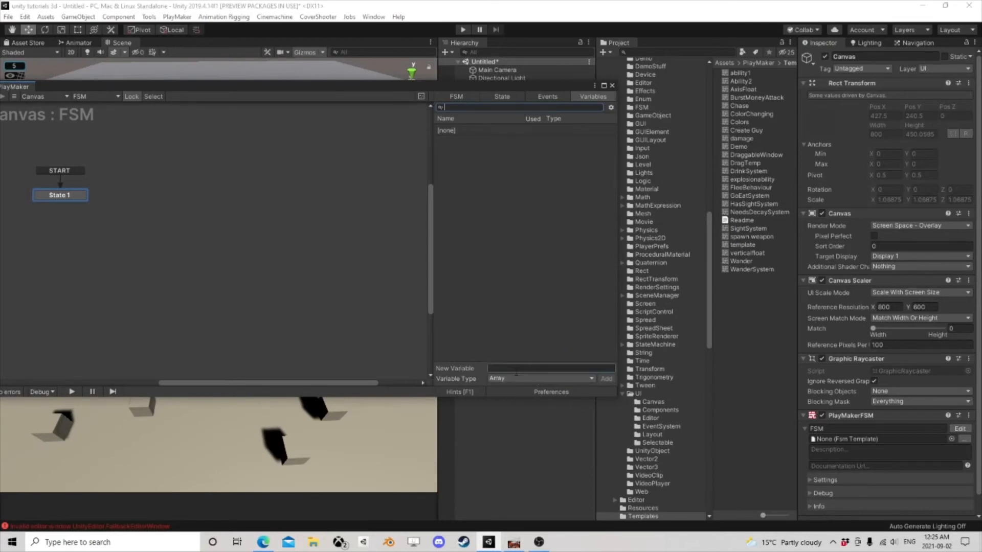
click(550, 368)
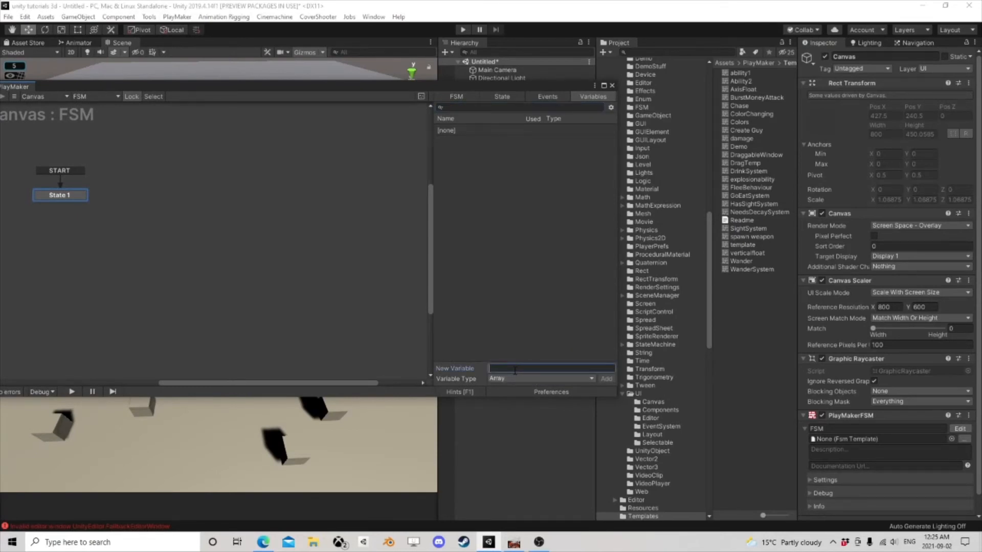
text(Abili)
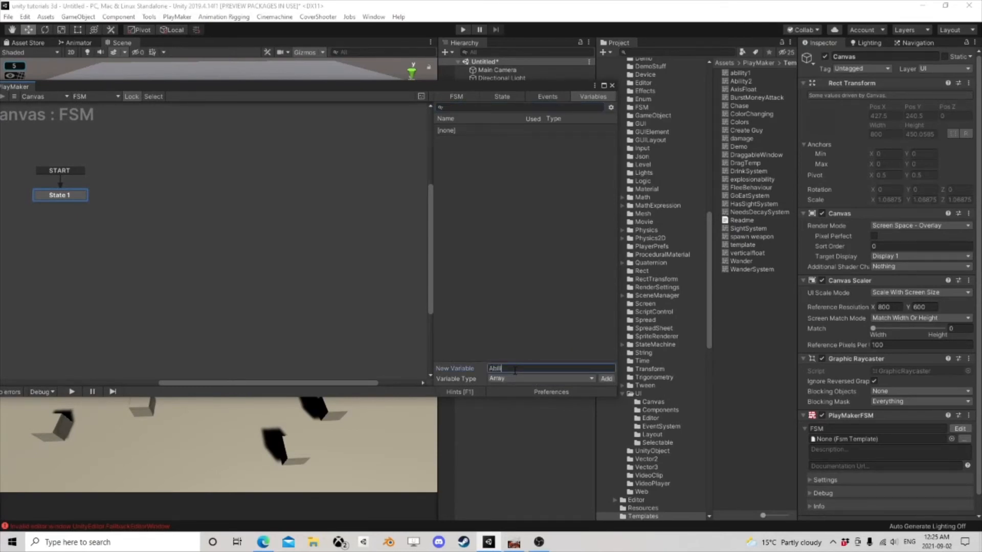
click(604, 378)
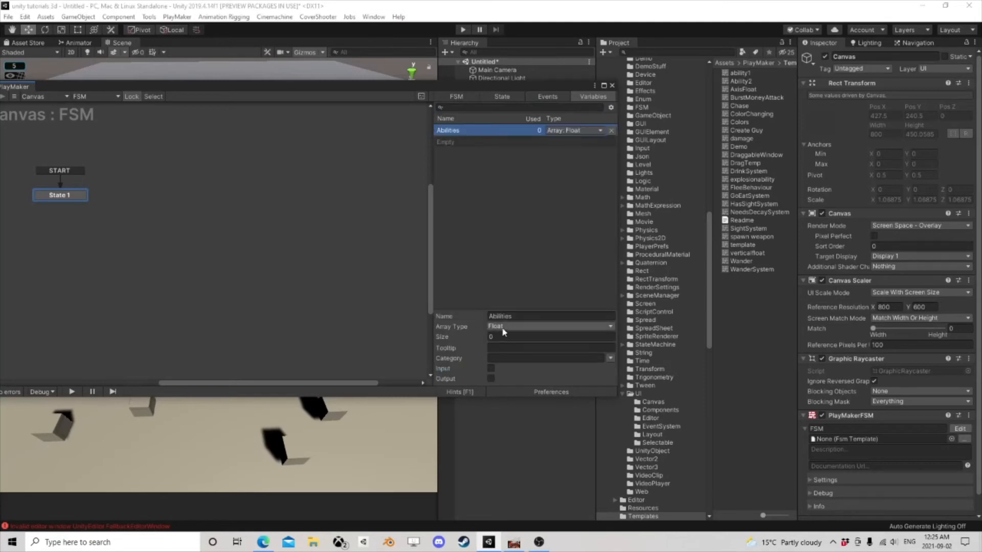
click(550, 326)
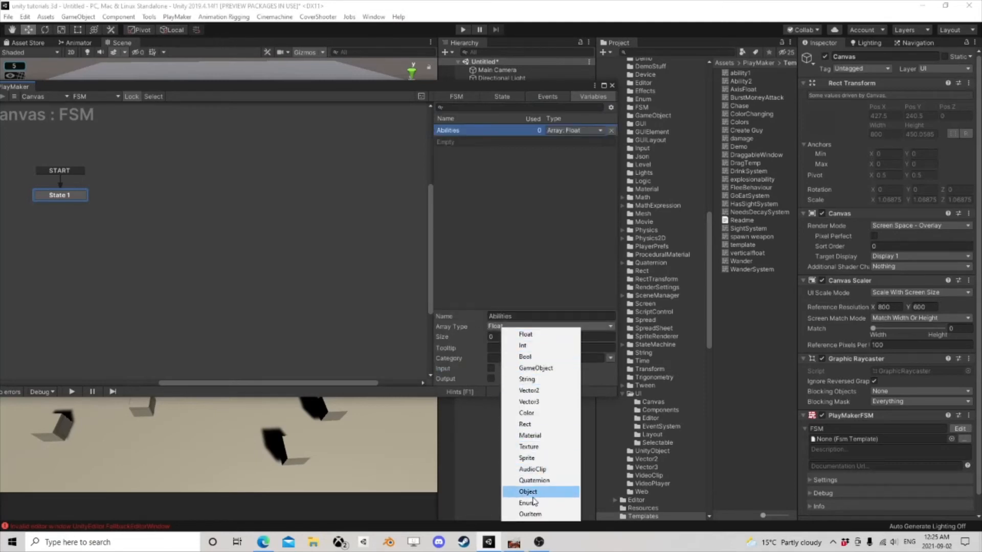
click(528, 492)
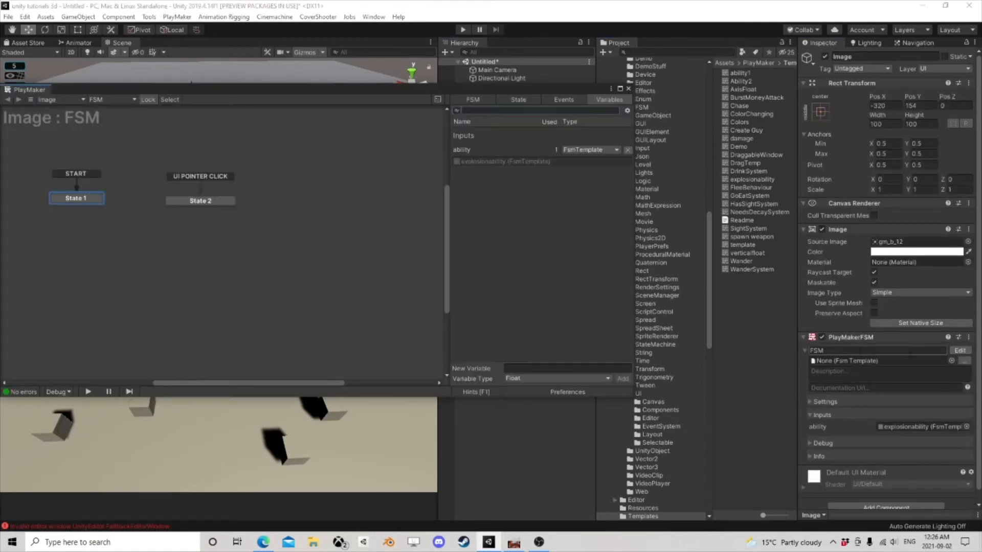
View State 2's actions and browse for a Get Fsm Array Item action to add.
click(199, 200)
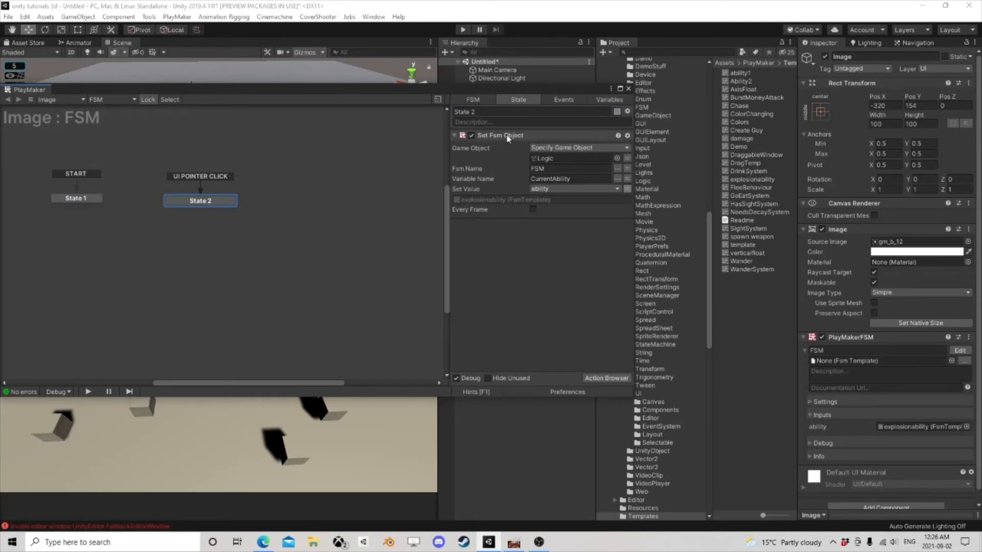
mouse_move(625, 376)
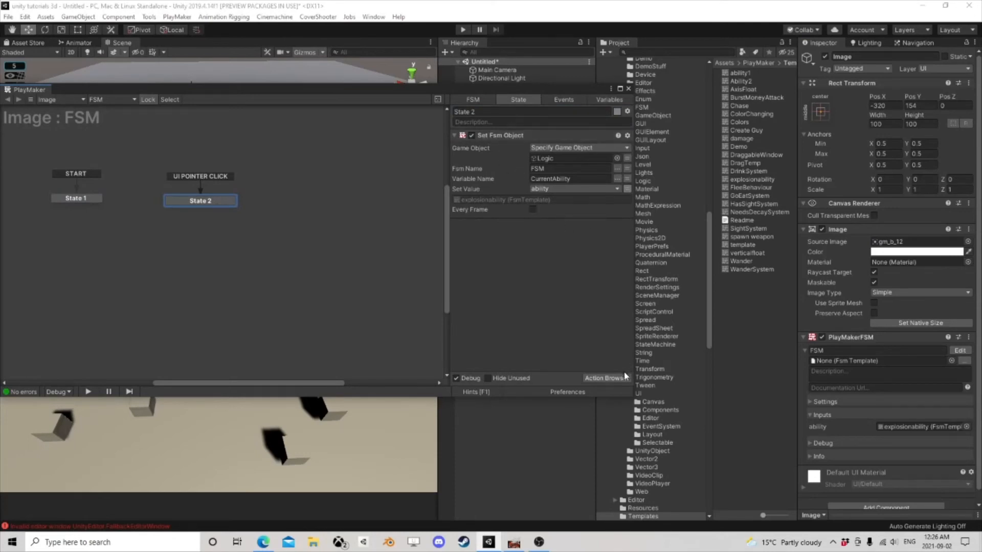
click(604, 379)
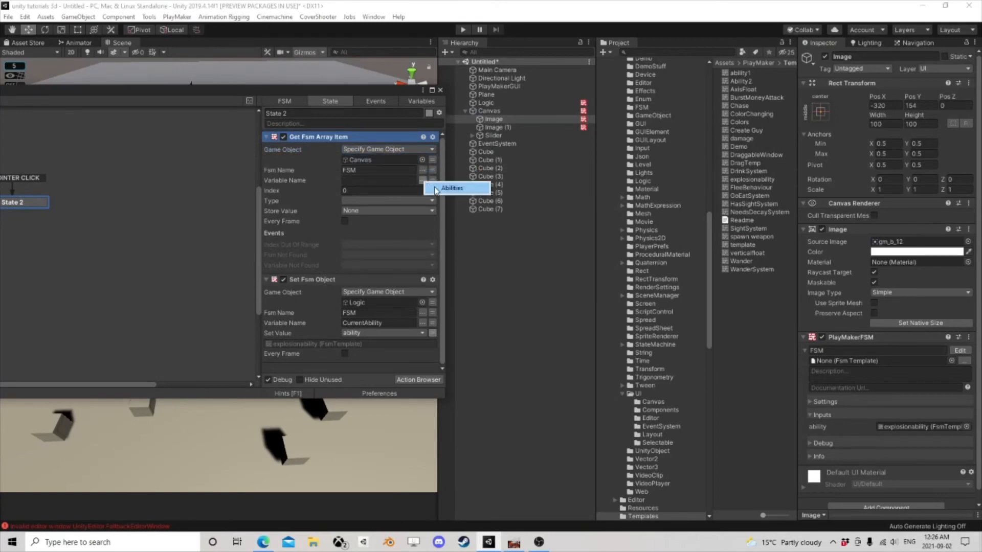
Create an Index variable for the Abilities array lookup and expose it as an FSM input.
click(451, 189)
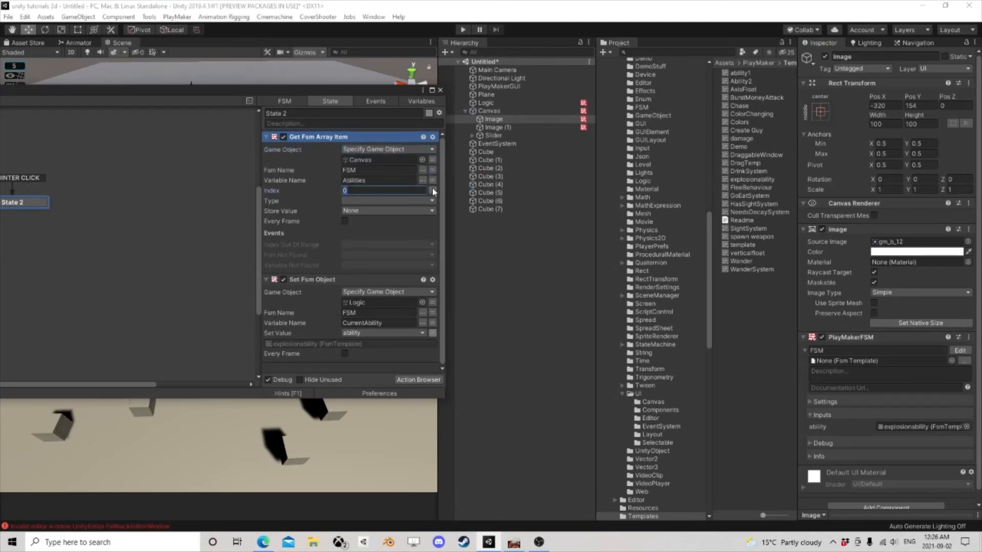
click(431, 191)
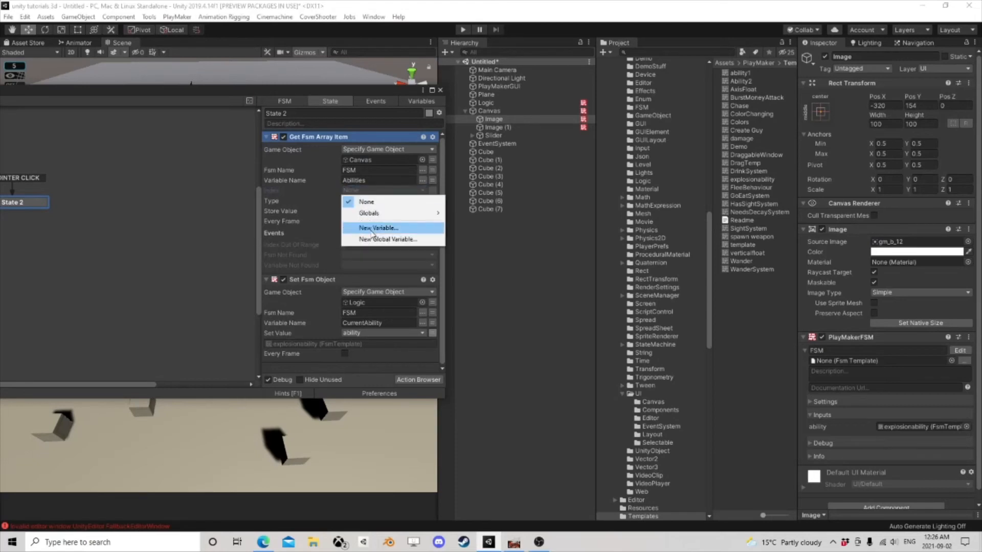
click(377, 227)
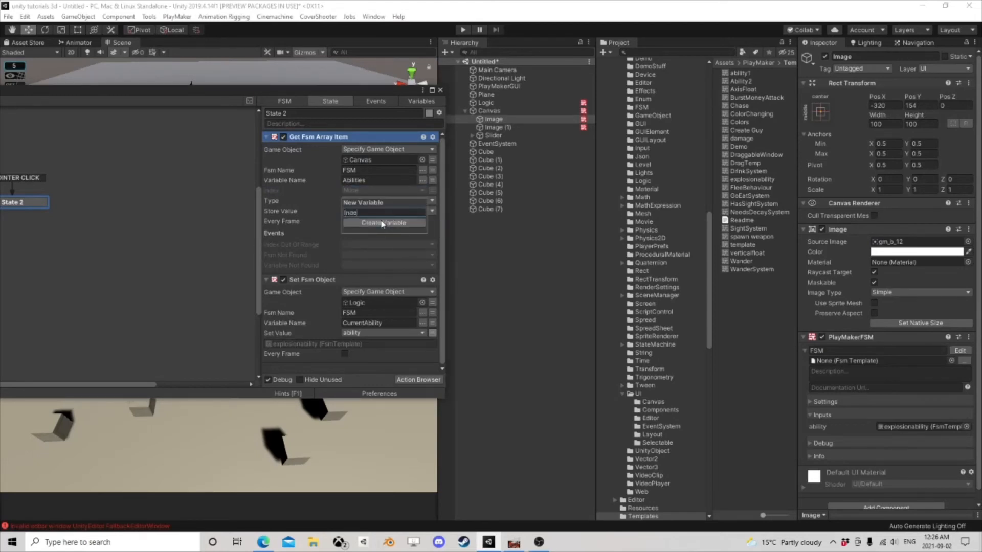
click(384, 223)
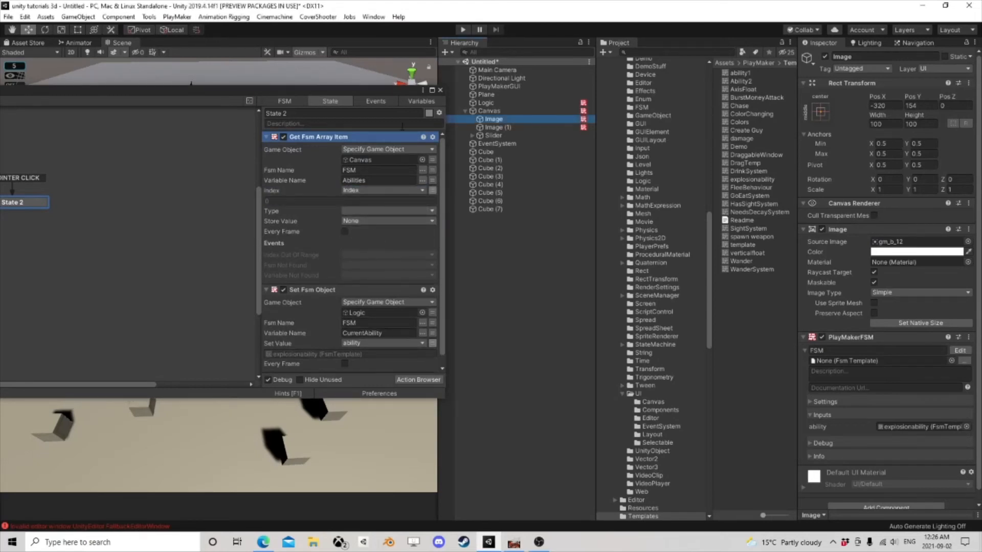
click(420, 101)
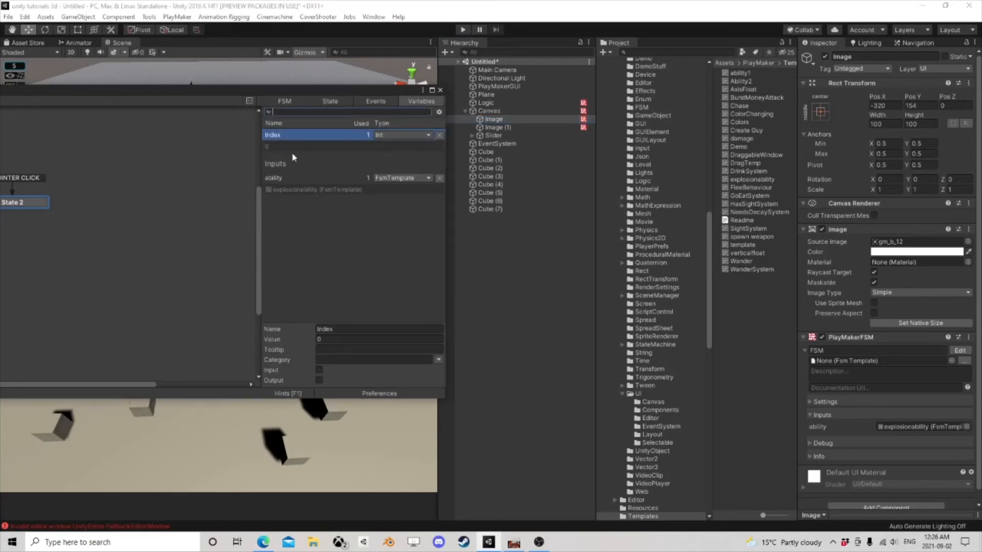
click(330, 101)
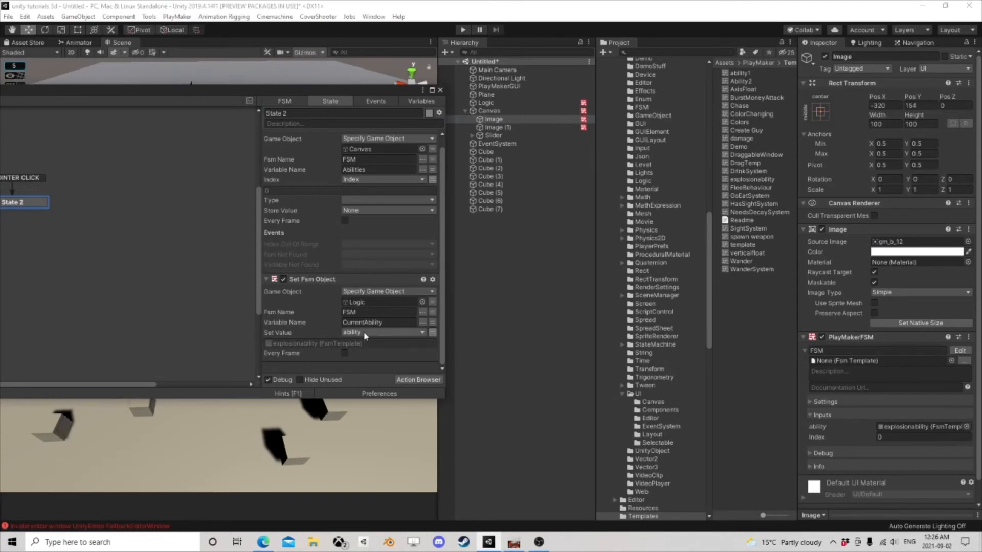
Treat the fetched element as an FsmTemplate Object and store it in ability.
click(386, 210)
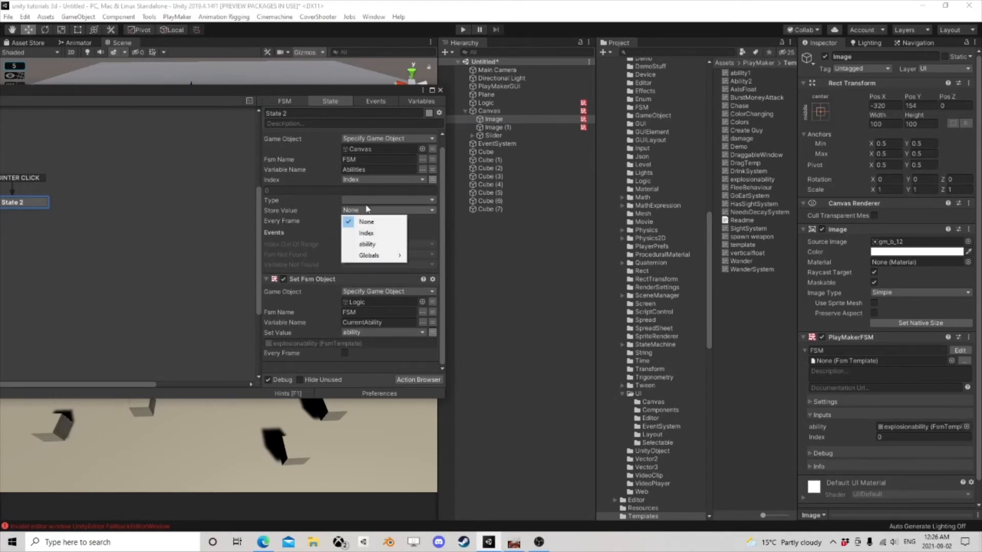
click(366, 244)
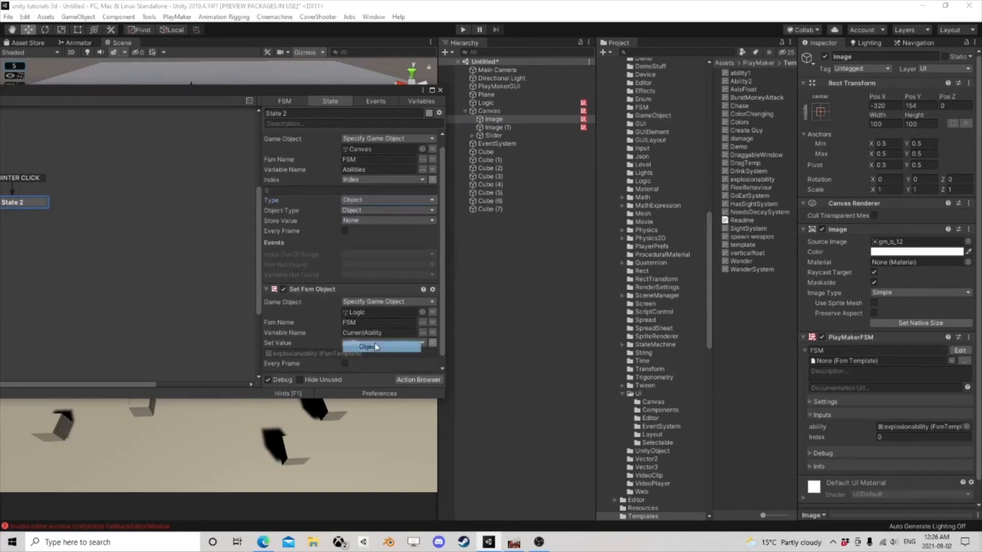
click(380, 347)
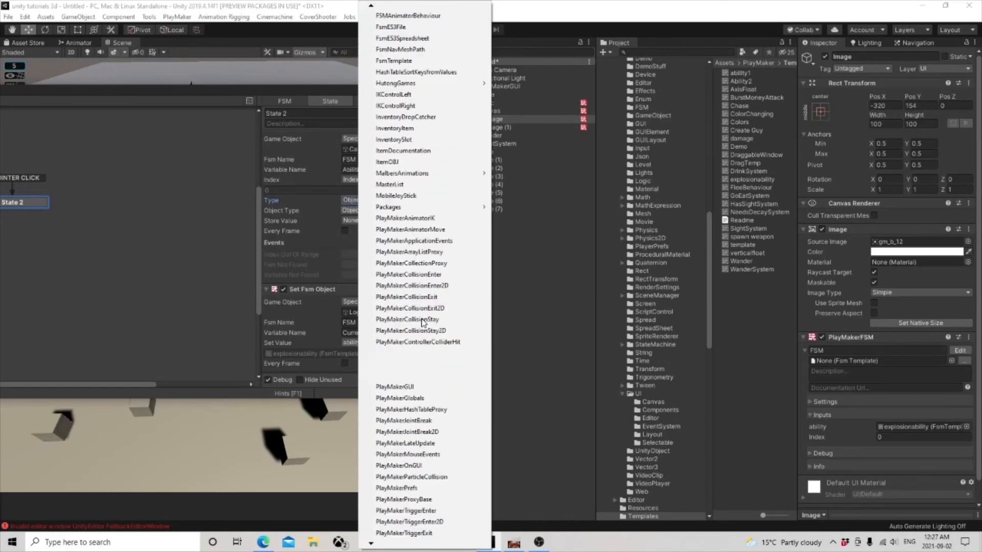
scroll(down, 3)
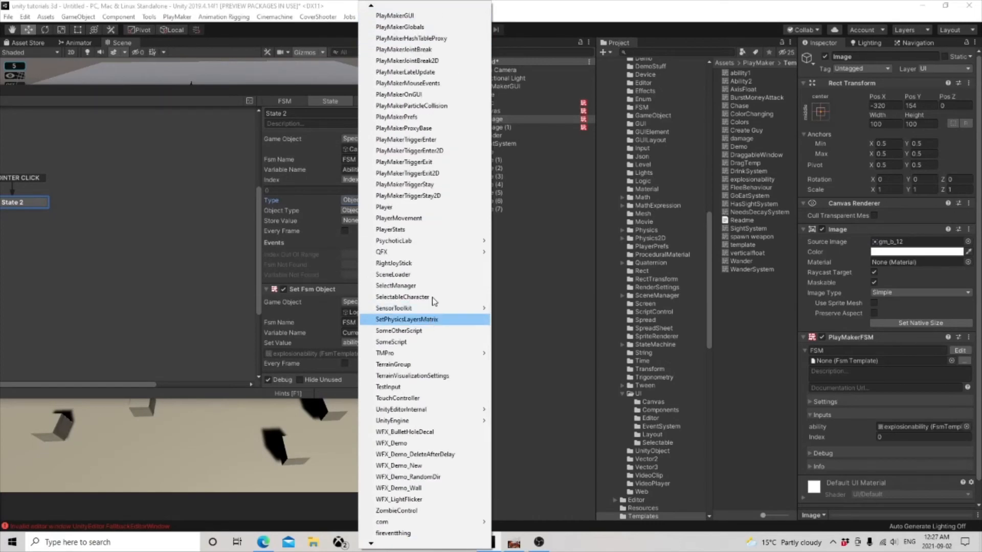
mouse_move(423, 162)
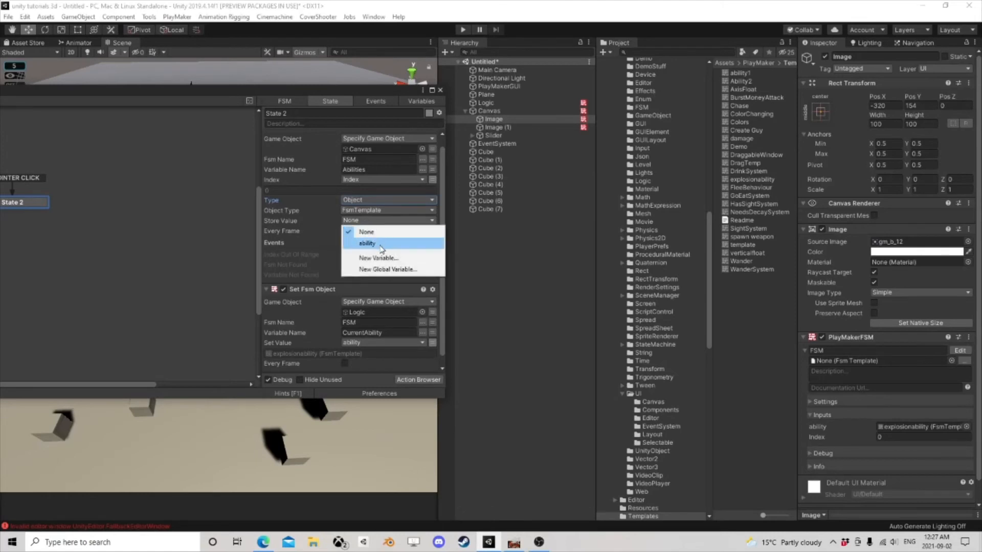
click(367, 244)
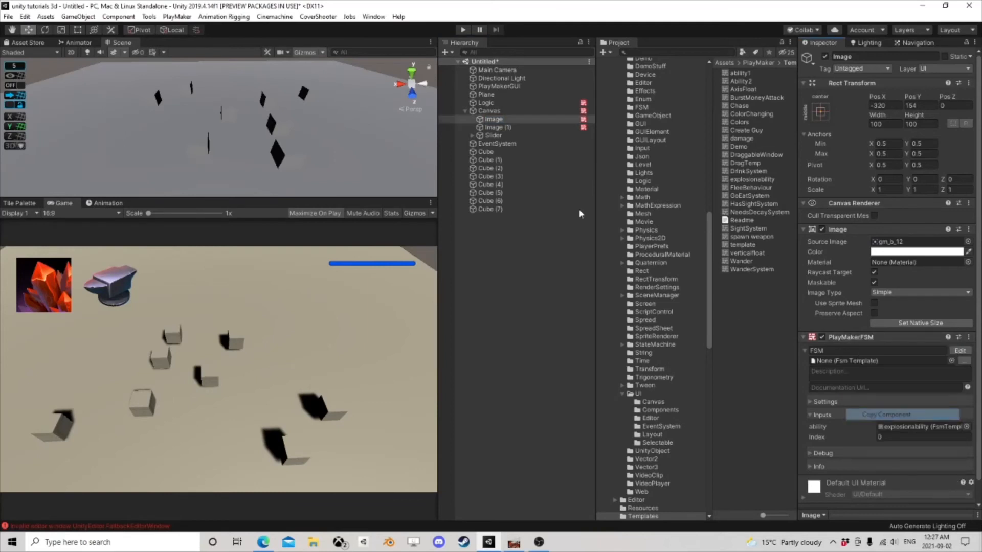
Set the second icon Image (1)'s Index input to 1, then return to the first icon.
right_click(852, 336)
text(1)
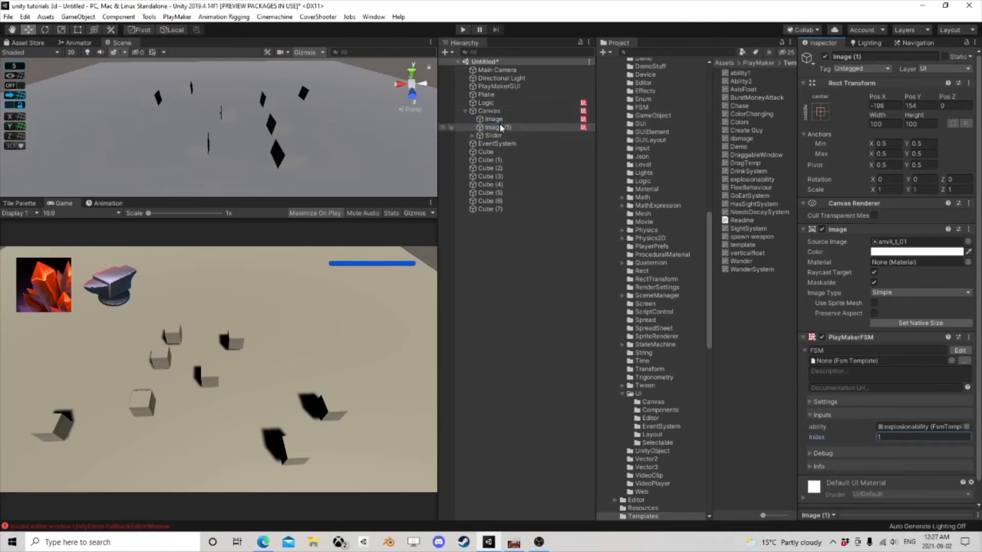
click(493, 119)
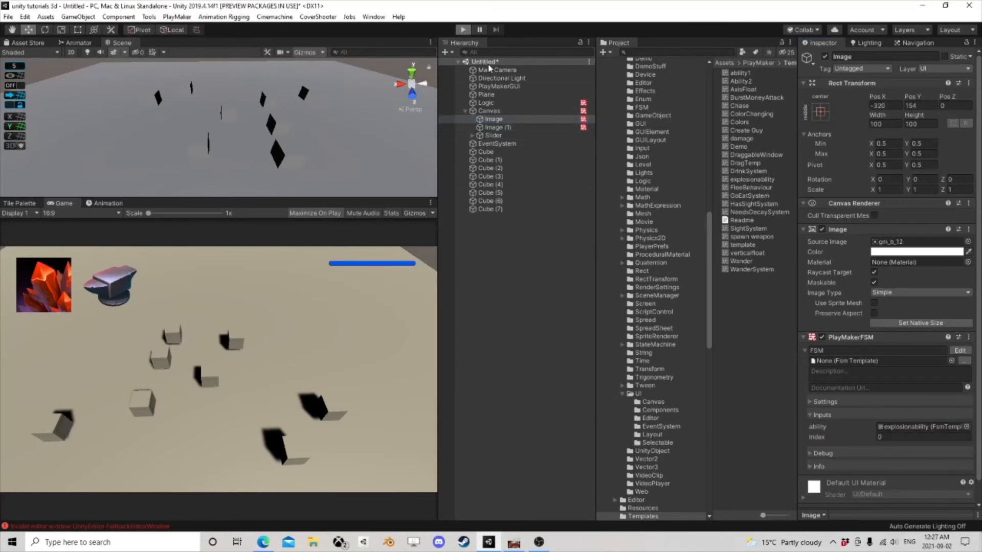
mouse_move(522, 143)
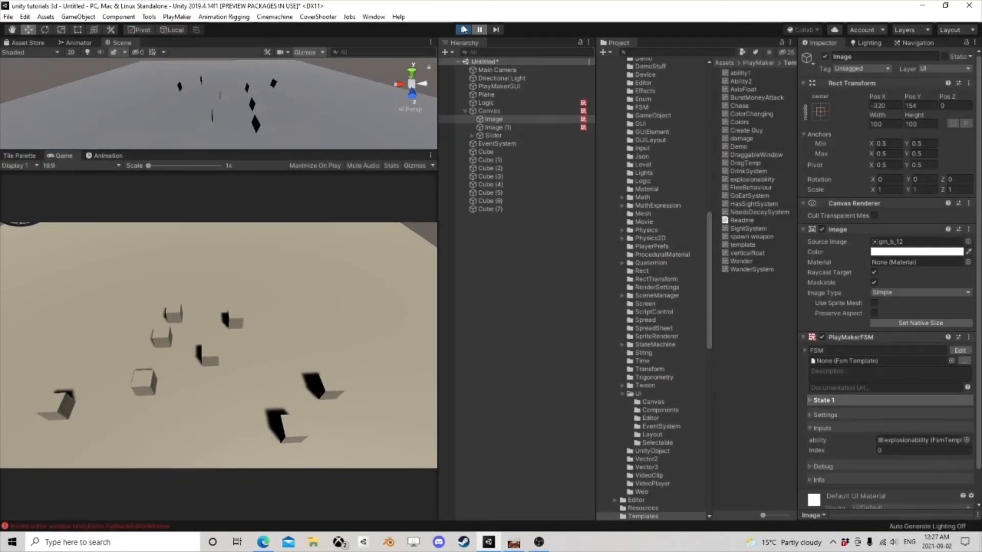
Start the play-test and trigger the icons to spawn level-up effects and characters.
click(462, 30)
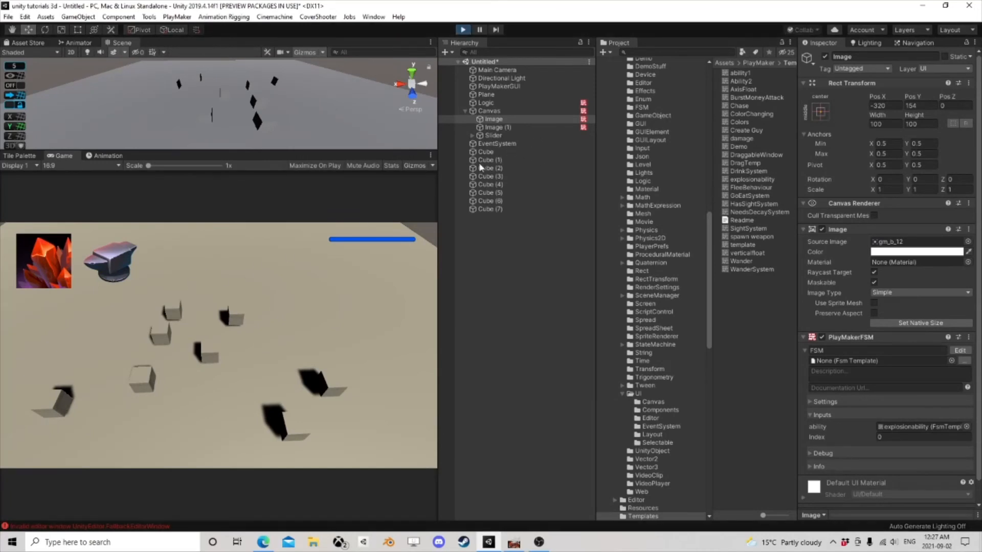
click(493, 119)
text(1)
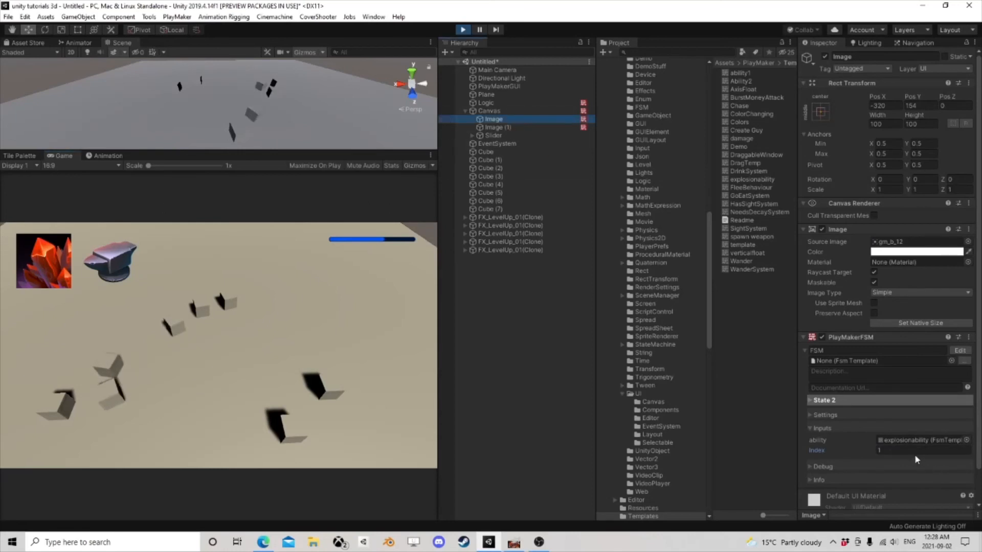
text(2)
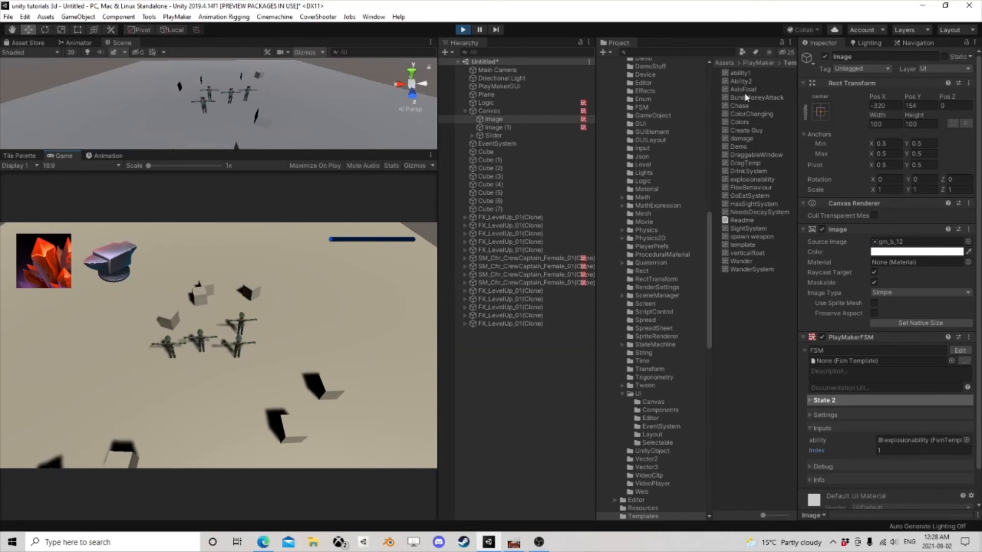
mouse_move(746, 91)
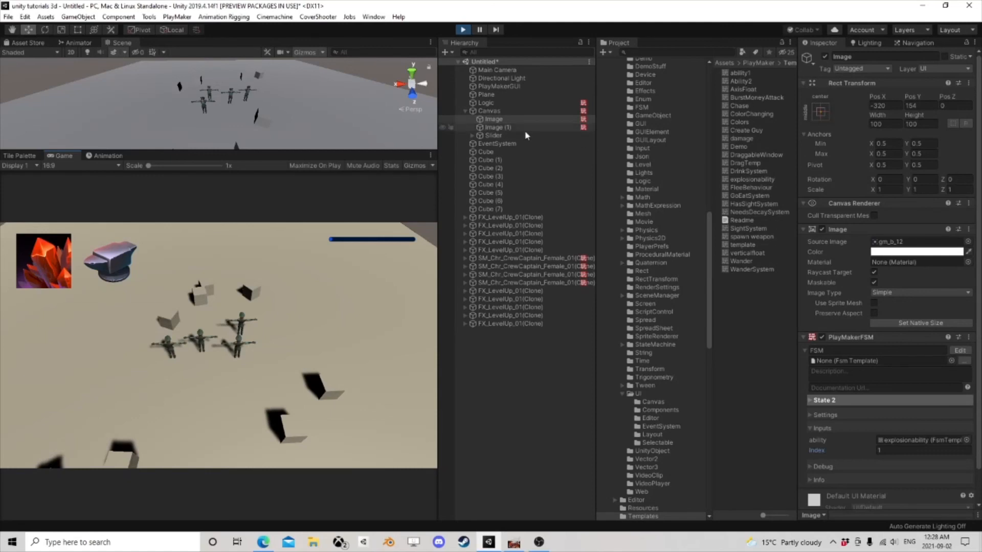
Inspect the ability1 template and the Canvas, then stop the play-test.
click(740, 72)
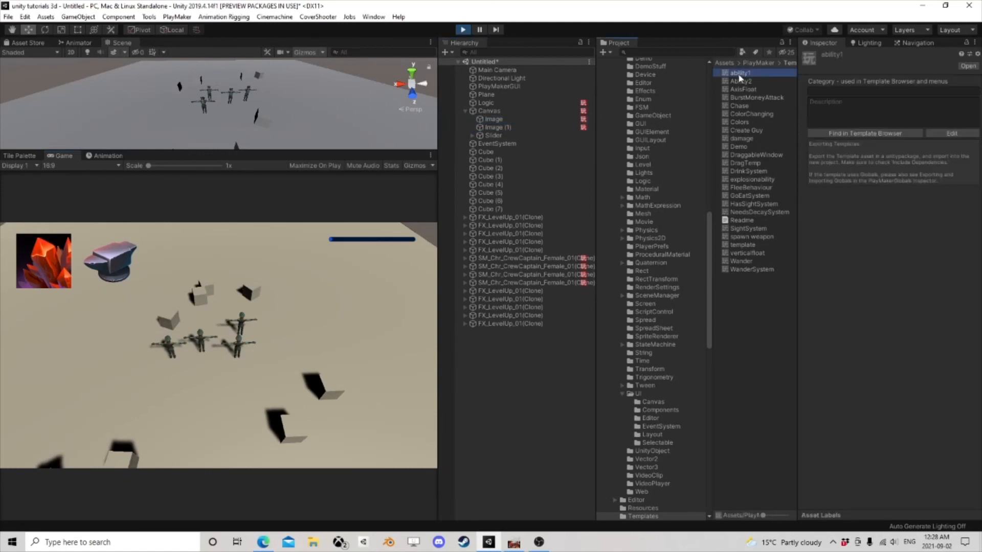
click(488, 110)
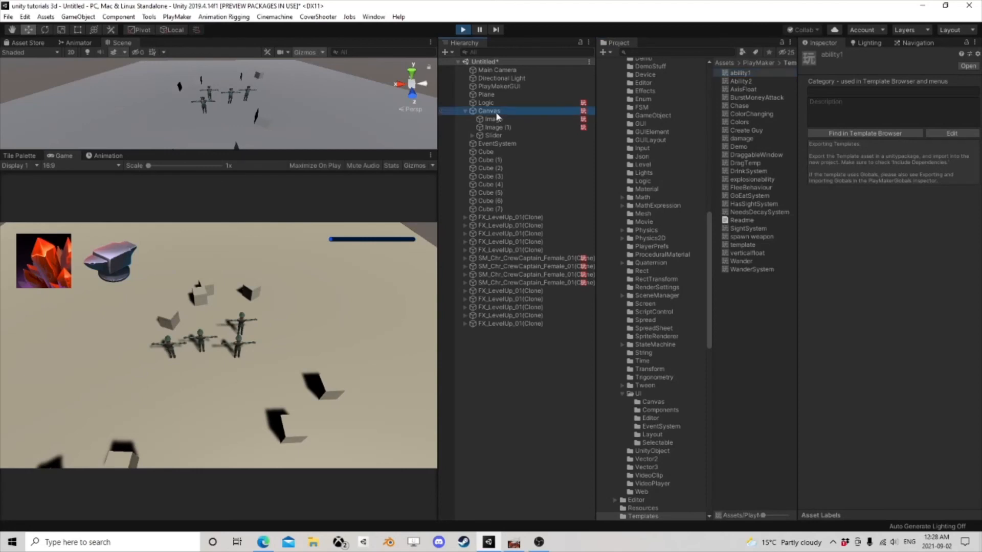
click(485, 102)
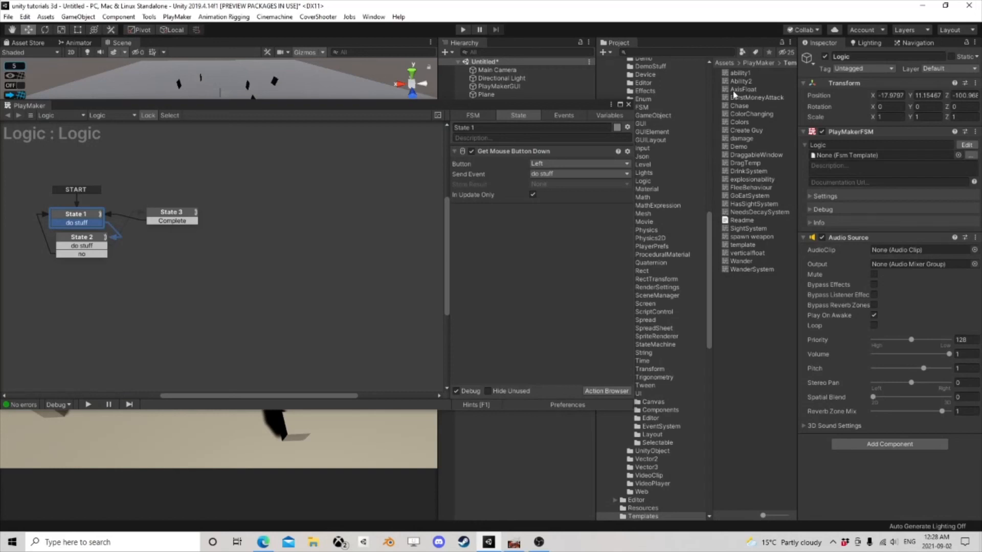
mouse_move(217, 204)
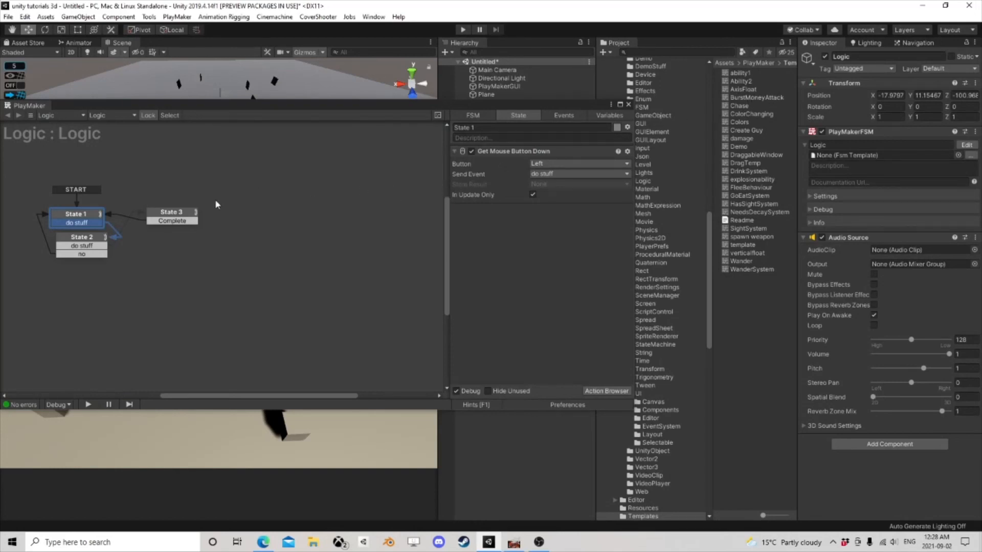
mouse_move(262, 221)
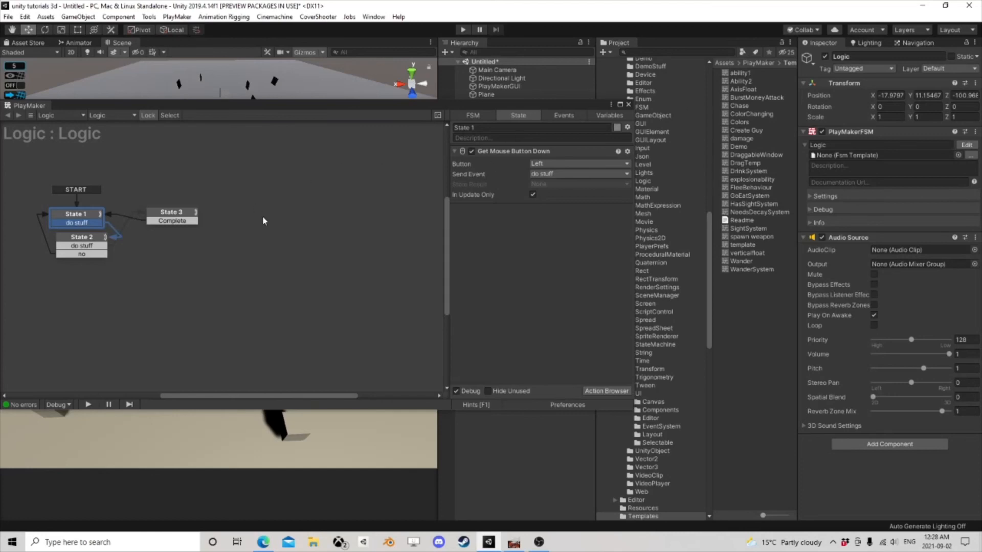
View State 3's Run Template FSM action that runs CurrentAbility.
click(170, 212)
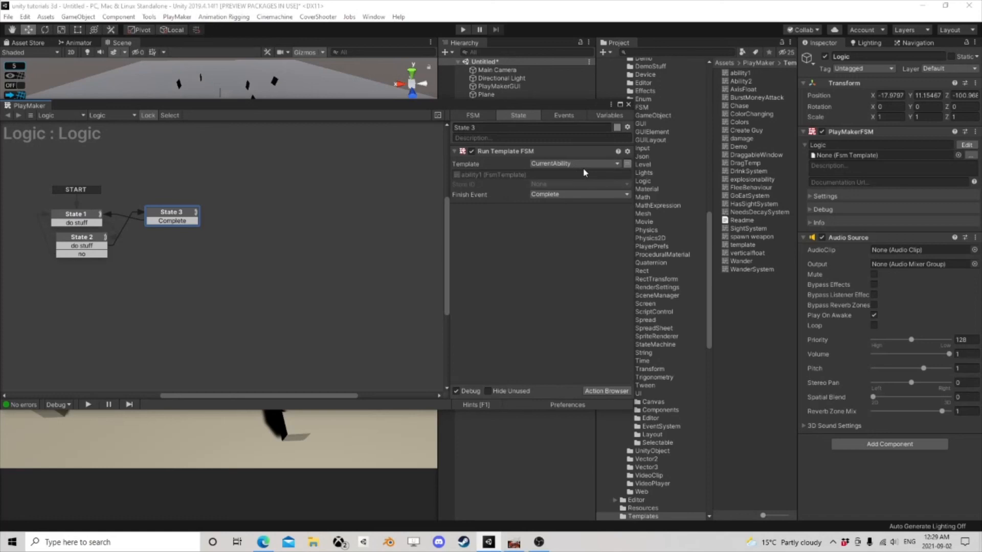
mouse_move(442, 208)
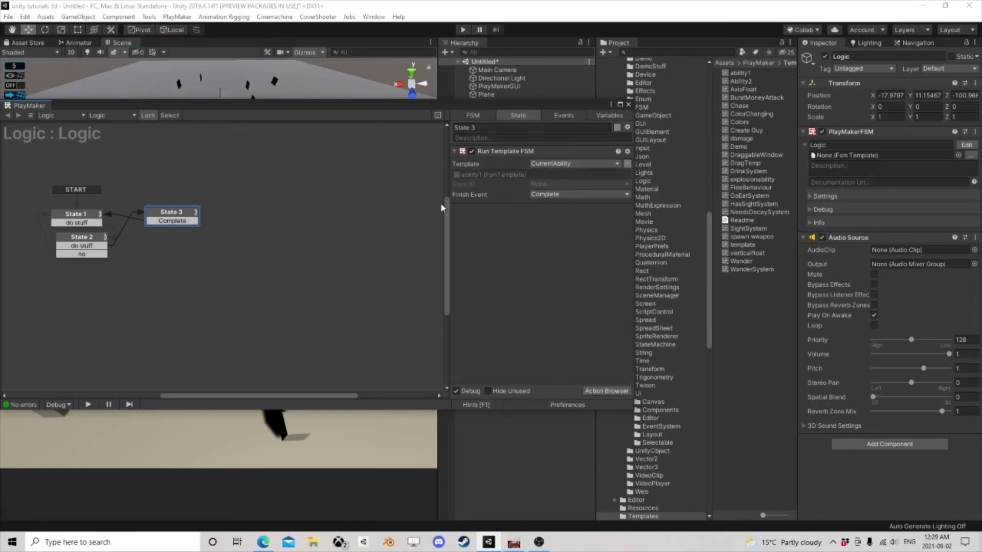
mouse_move(507, 161)
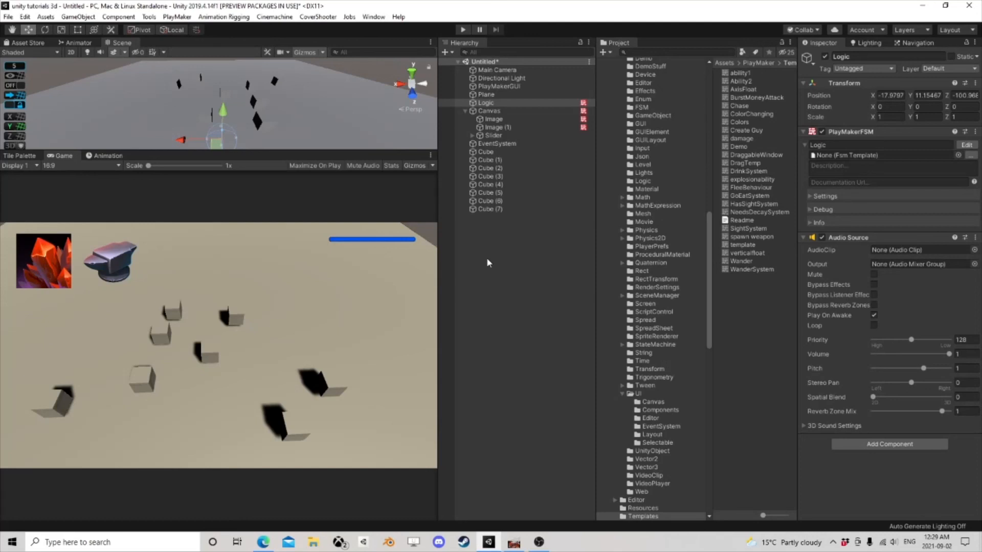
mouse_move(600, 530)
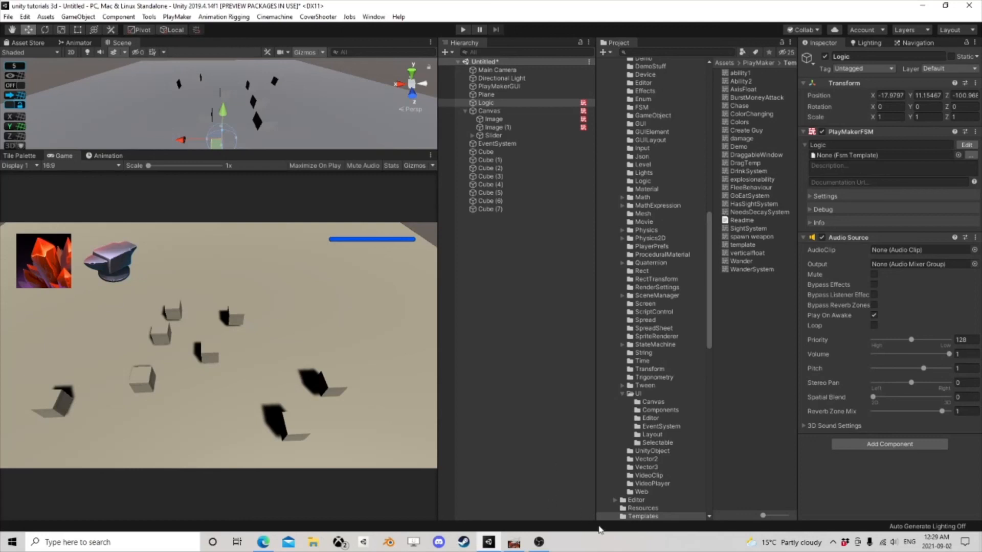
mouse_move(565, 319)
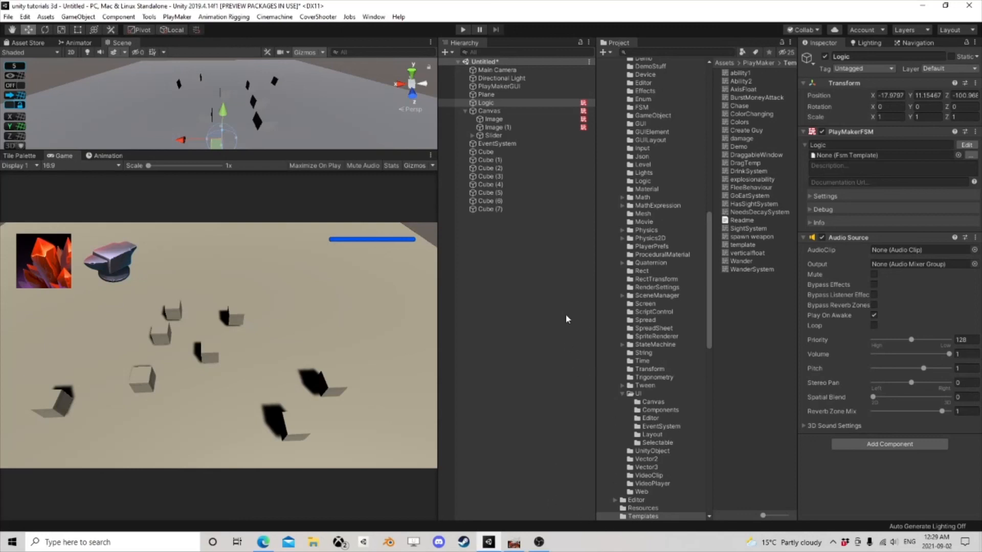
mouse_move(537, 541)
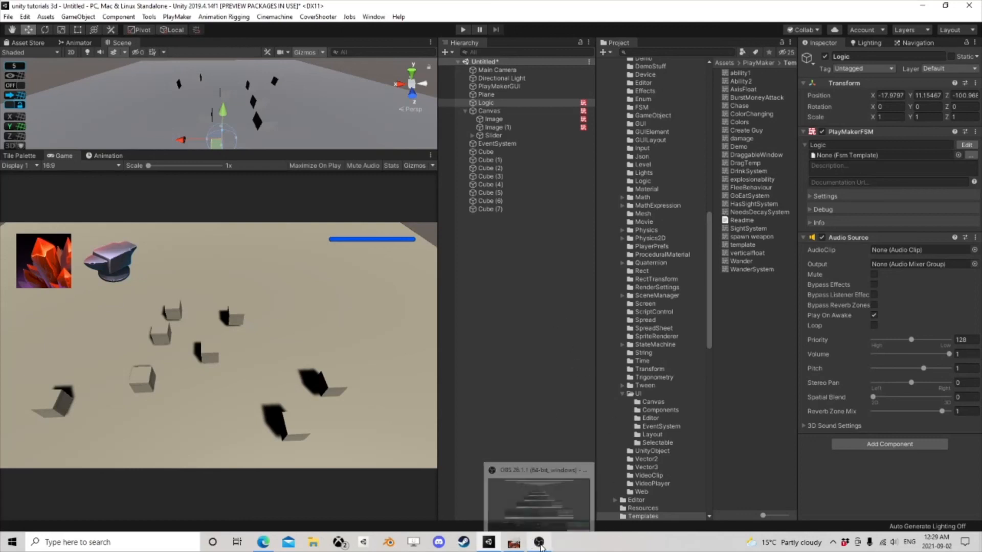